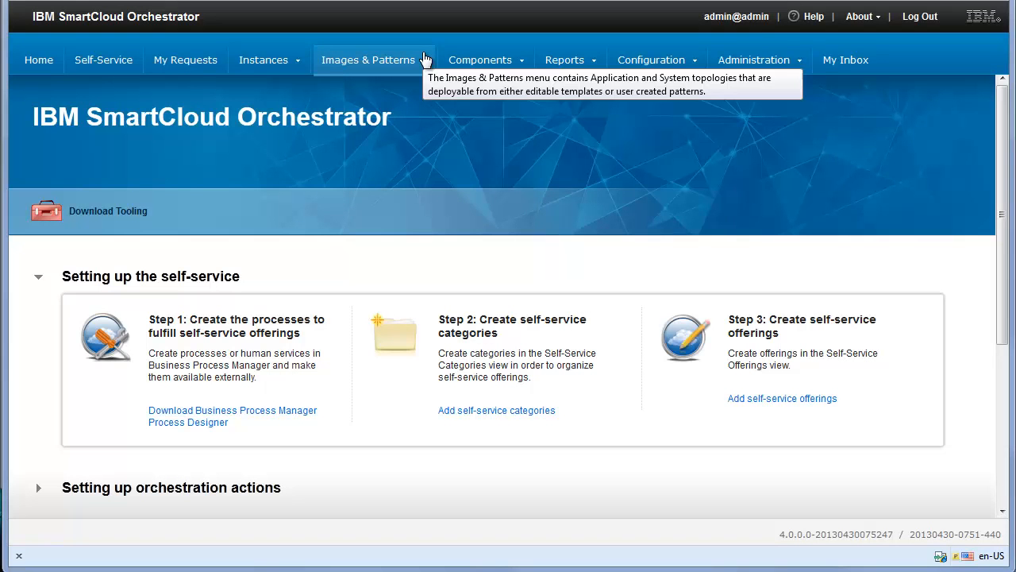
- Open the Virtual System Patterns page from the Images & Patterns menu
left_click(368, 60)
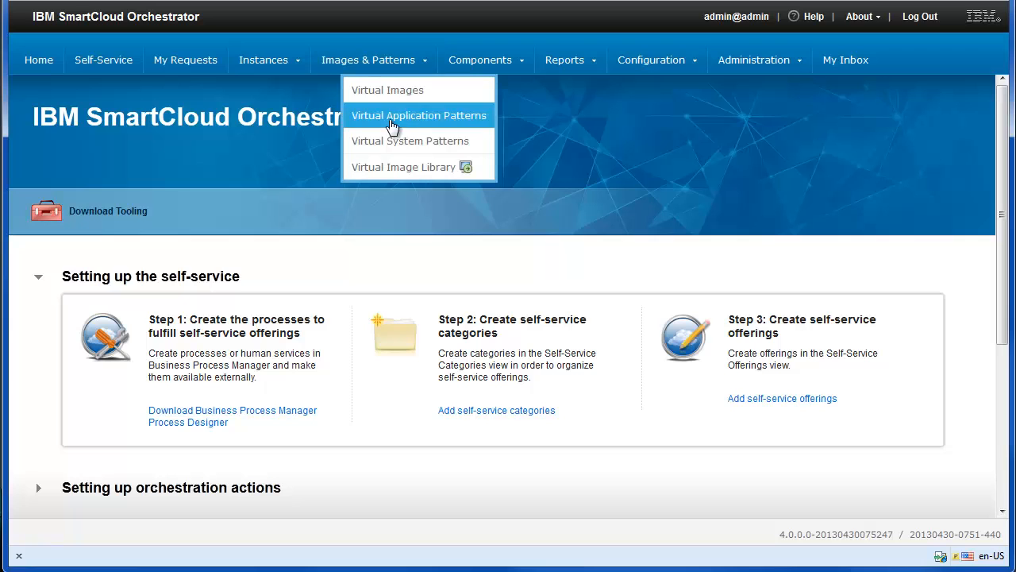
left_click(419, 116)
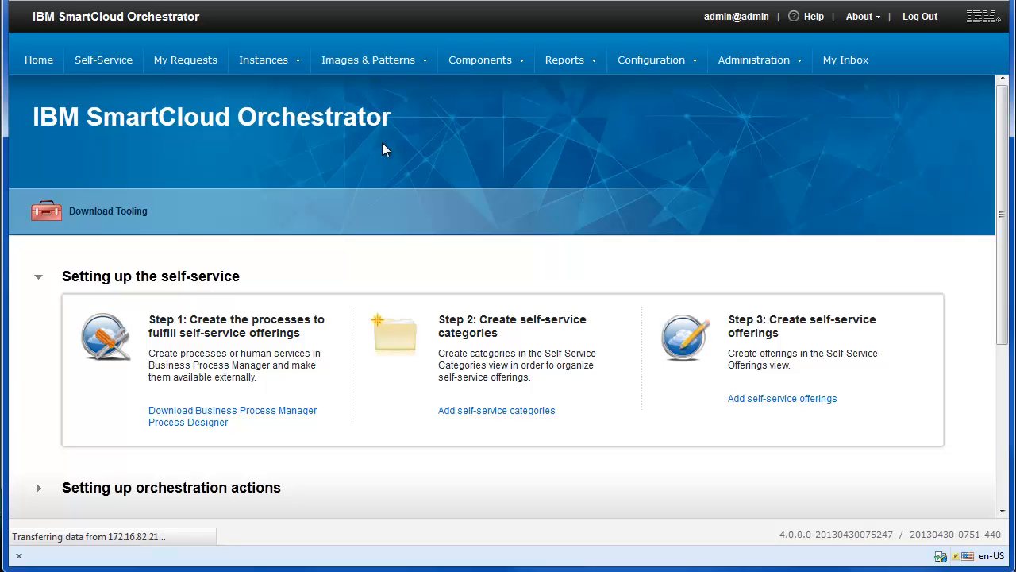
left_click(370, 59)
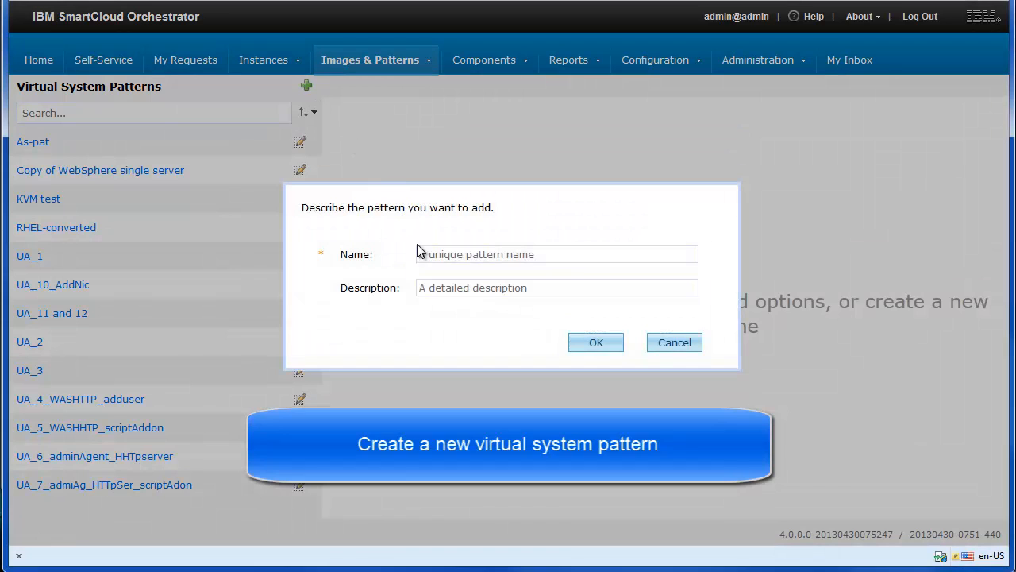
- Add pattern 'MyVirtualSystemPattern' with description 'my test system pattern'
left_click(556, 254)
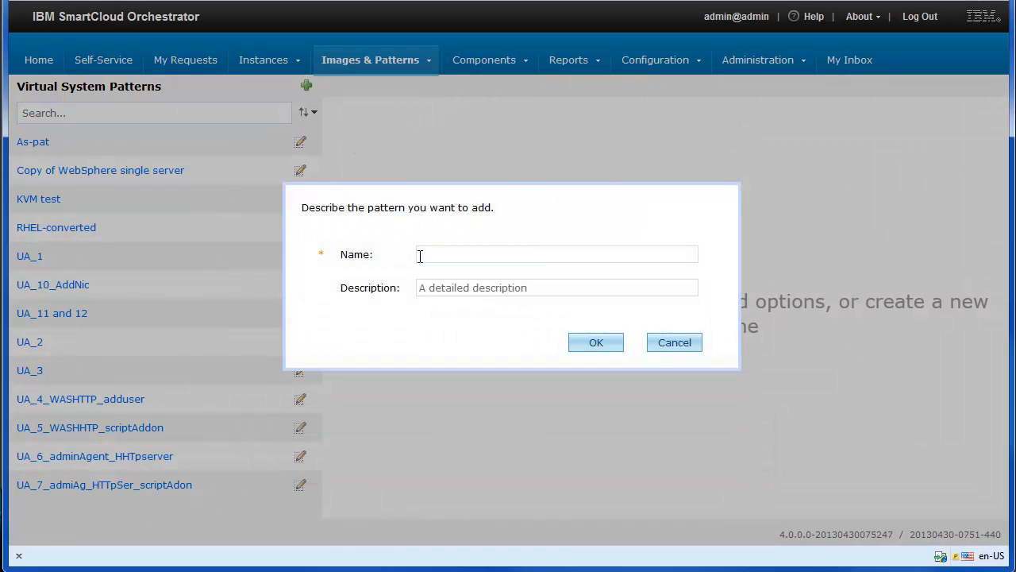
type("MyVi")
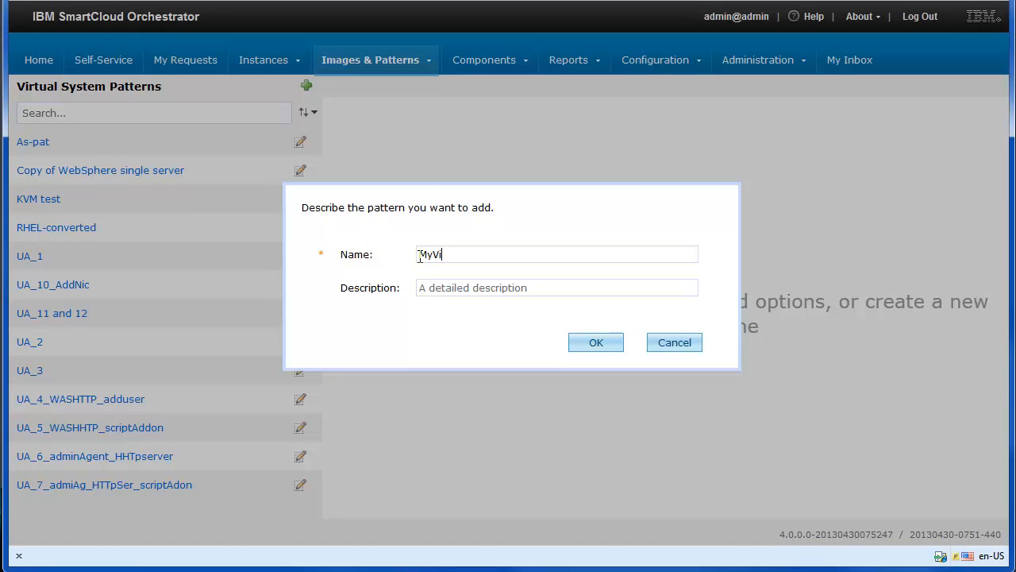
type("rtu")
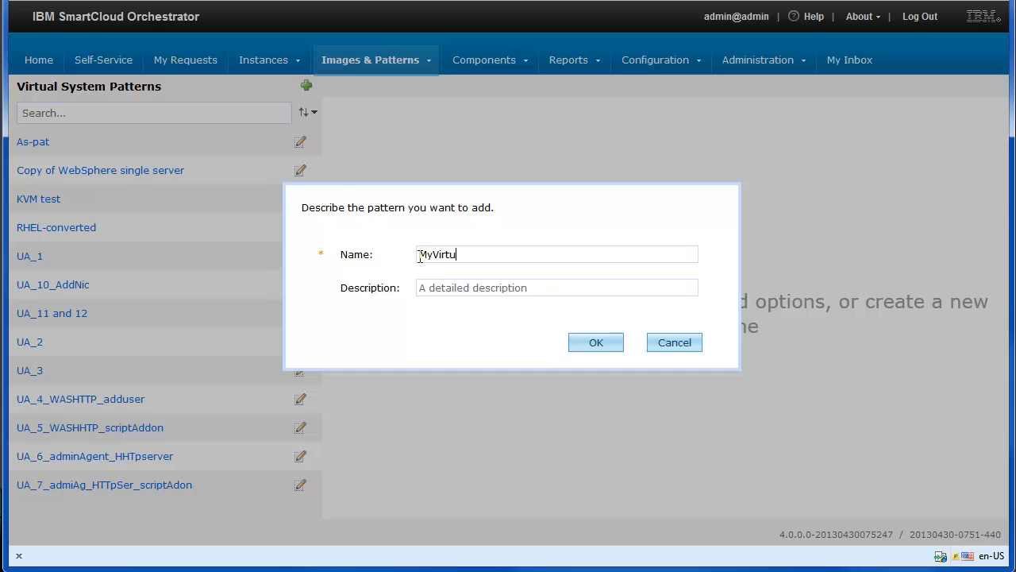
type("alSyst")
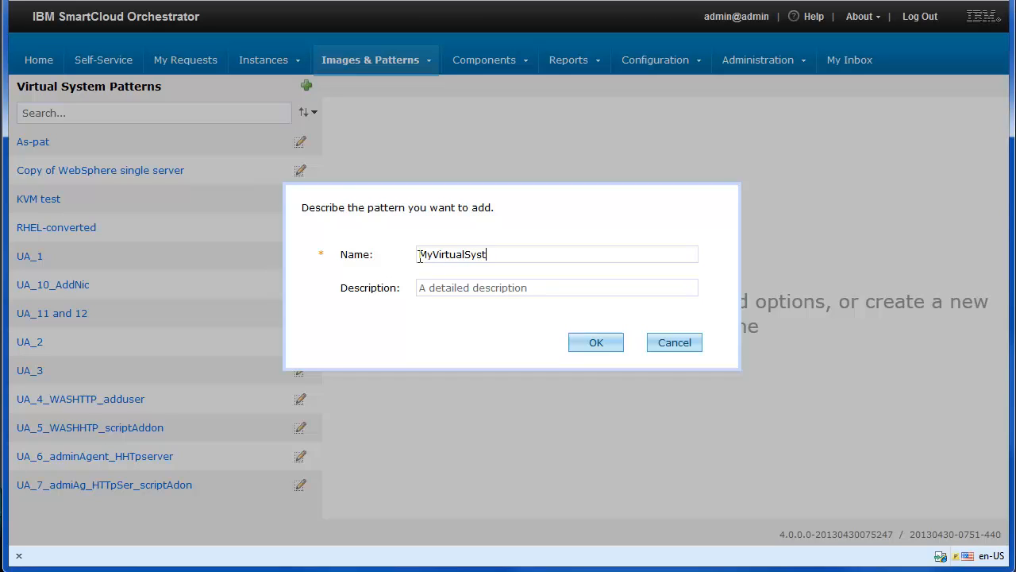
type("emPattern")
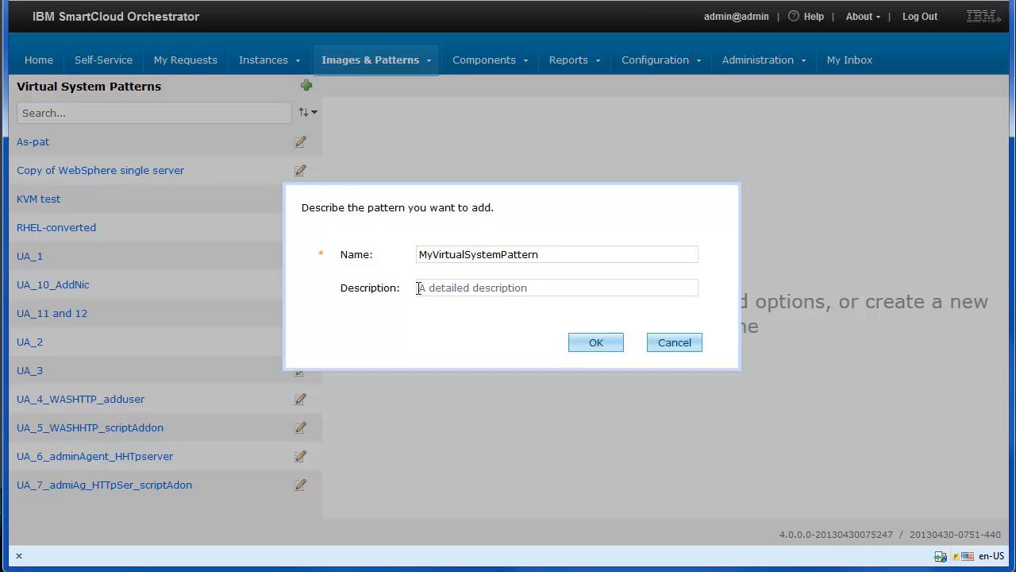
left_click(555, 287)
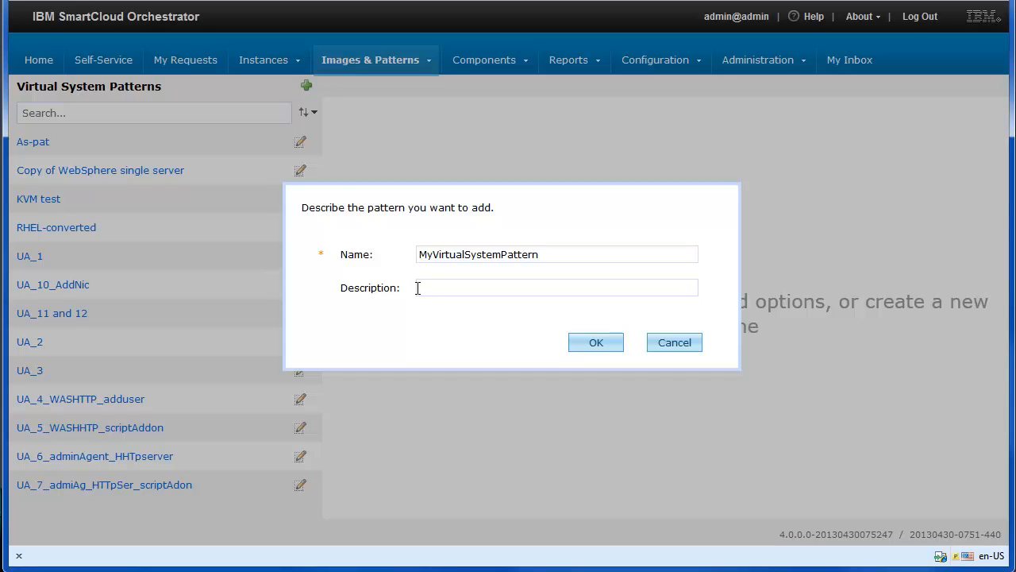
type("my test")
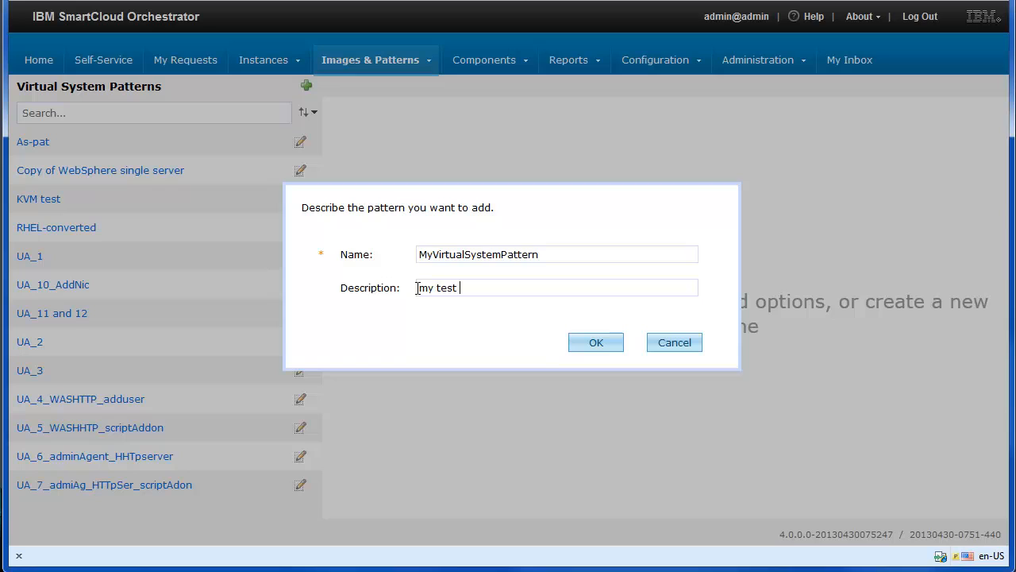
type("system pat")
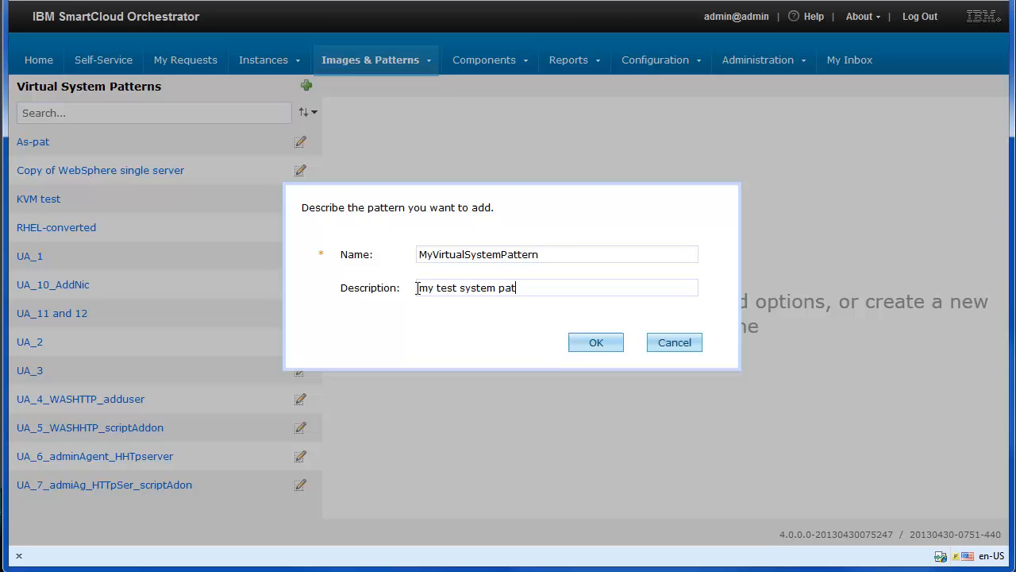
type("tern")
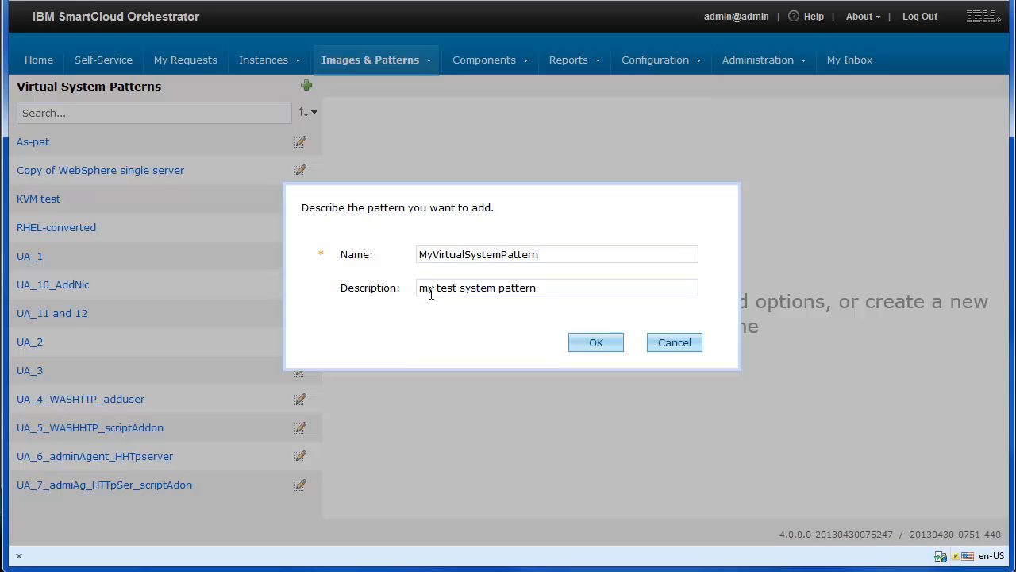
left_click(596, 342)
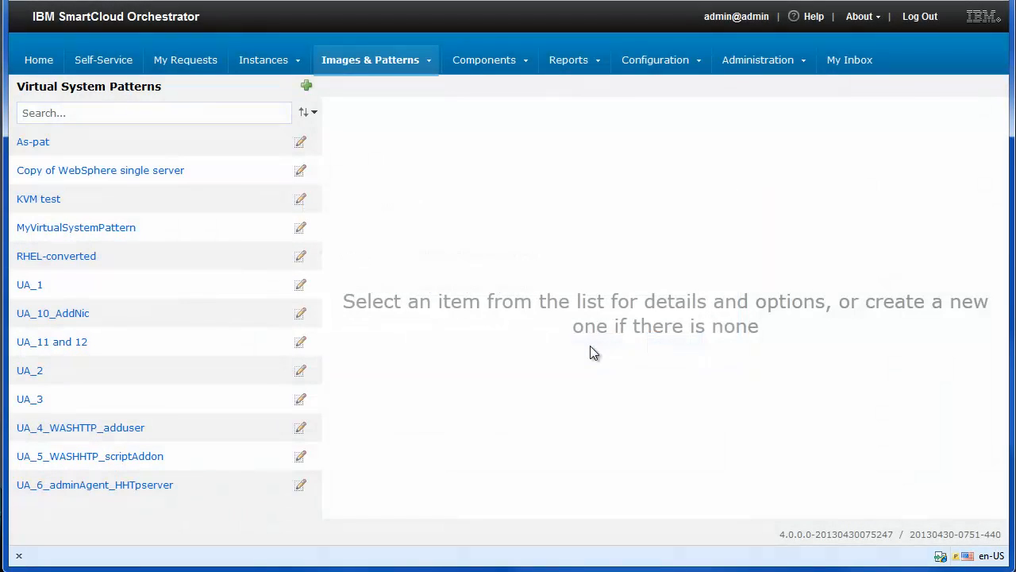
- Add MyProject to MyVirtualSystemPattern's access list and switch its permission to write
left_click(76, 227)
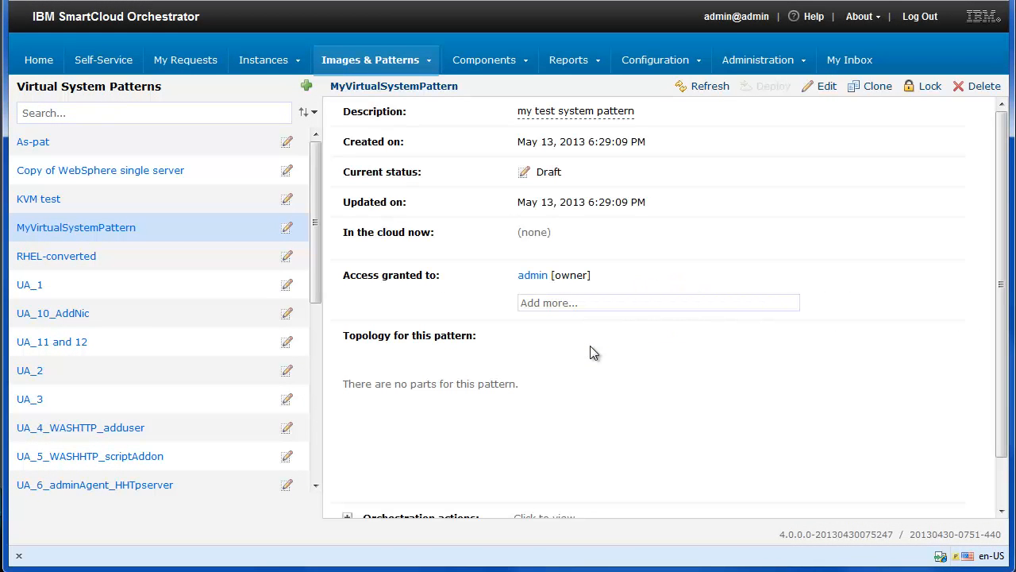
mouse_move(608, 329)
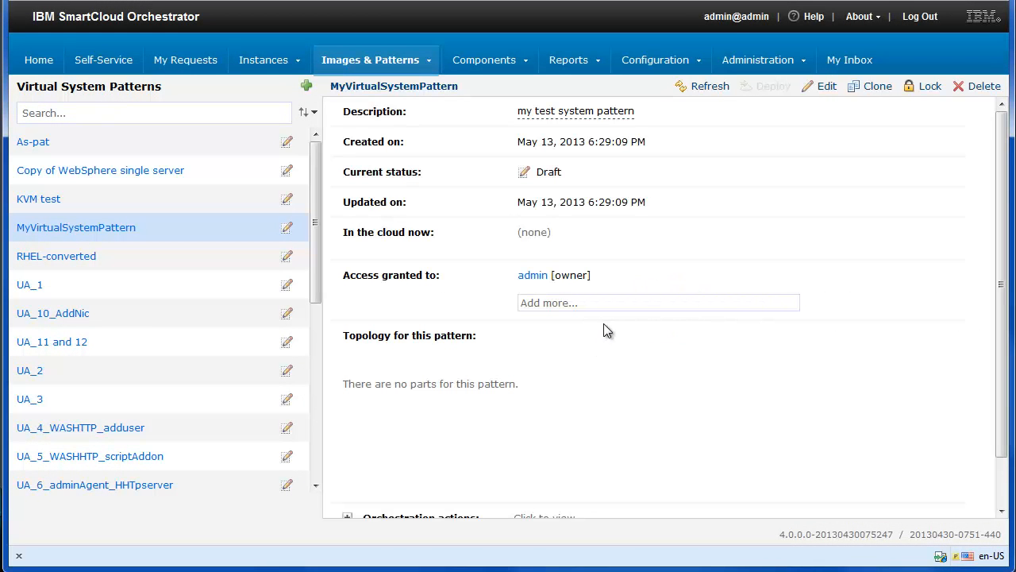
mouse_move(688, 225)
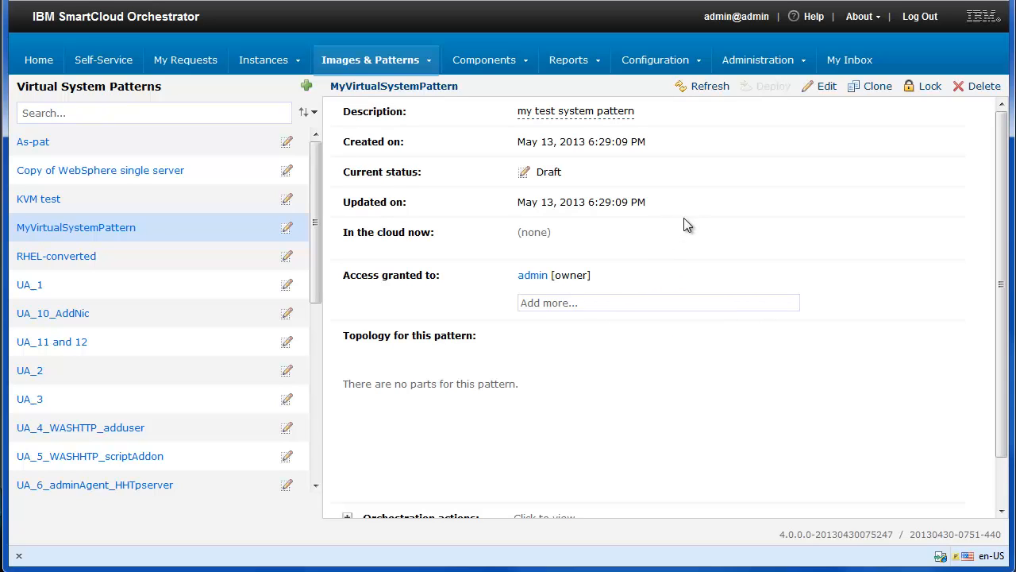
left_click(658, 302)
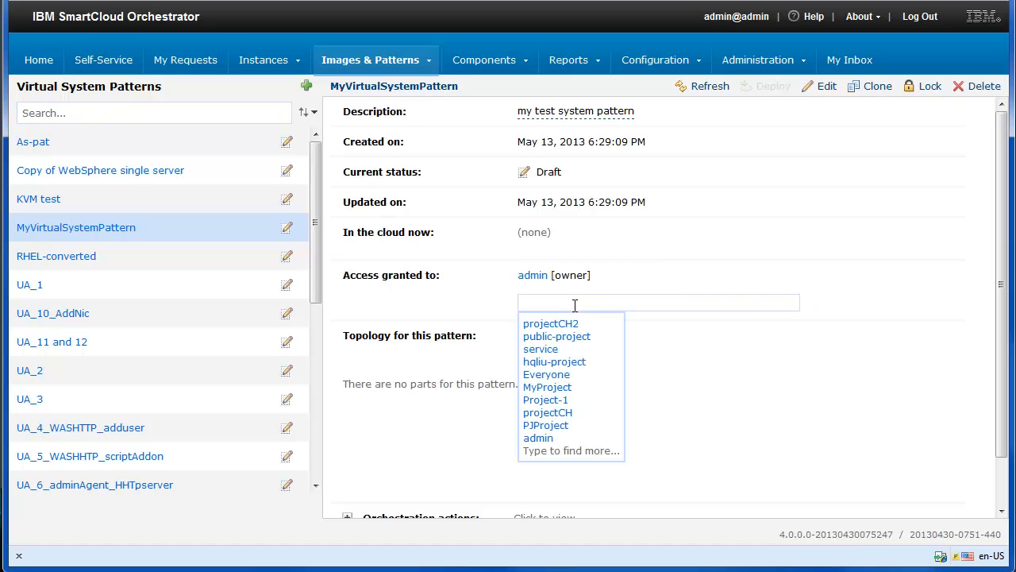
mouse_move(542, 388)
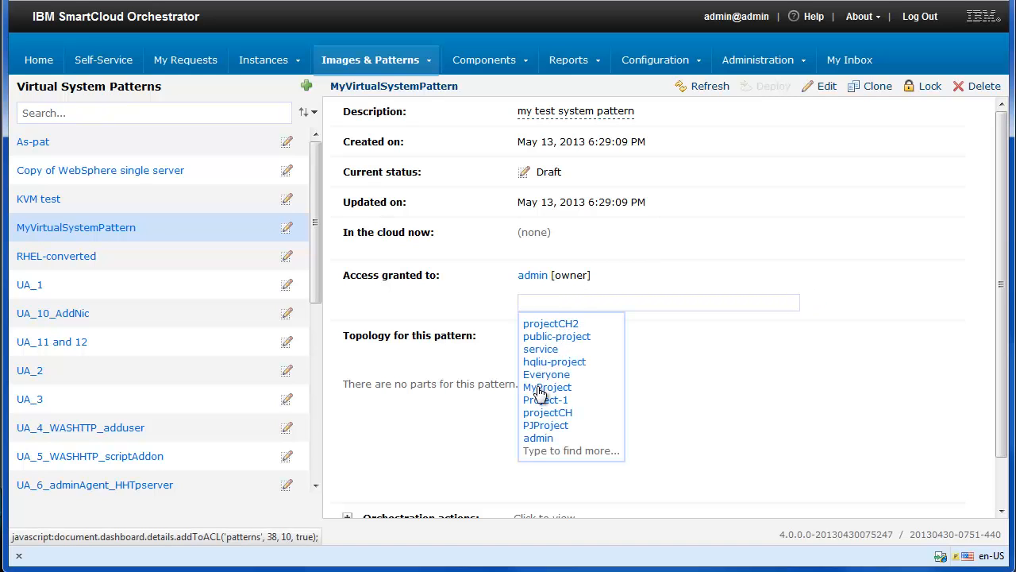
left_click(546, 387)
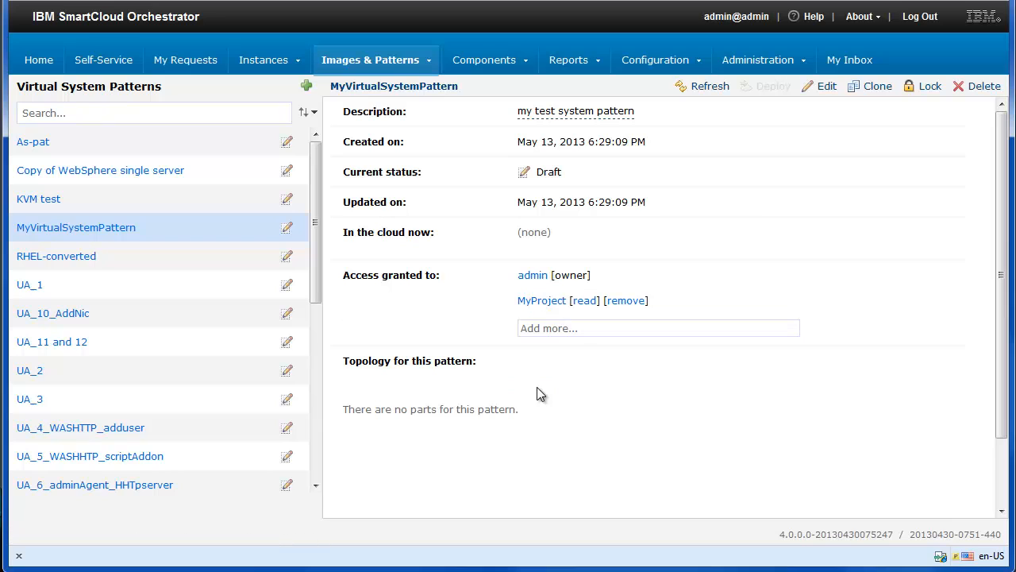
mouse_move(582, 310)
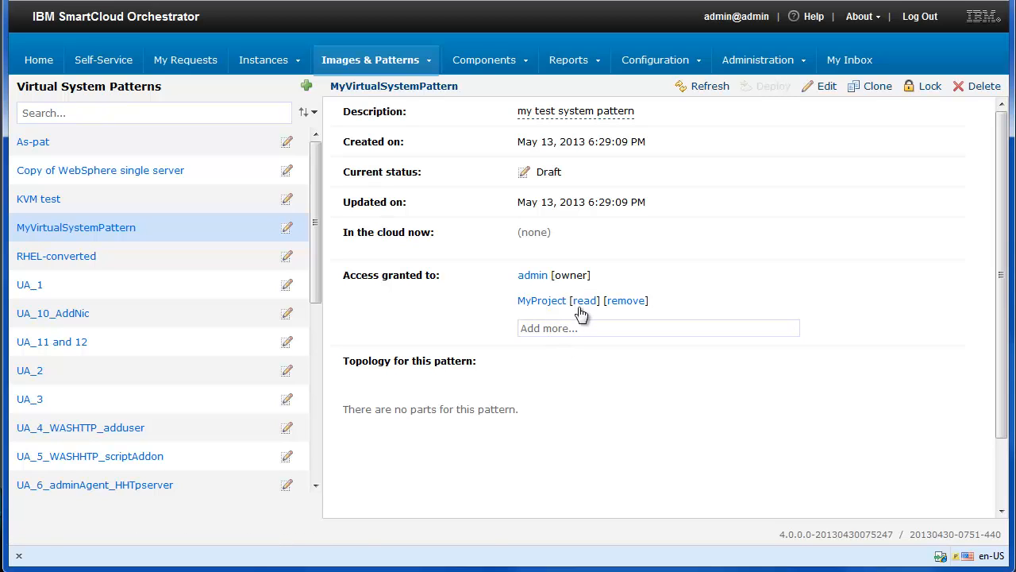
left_click(585, 300)
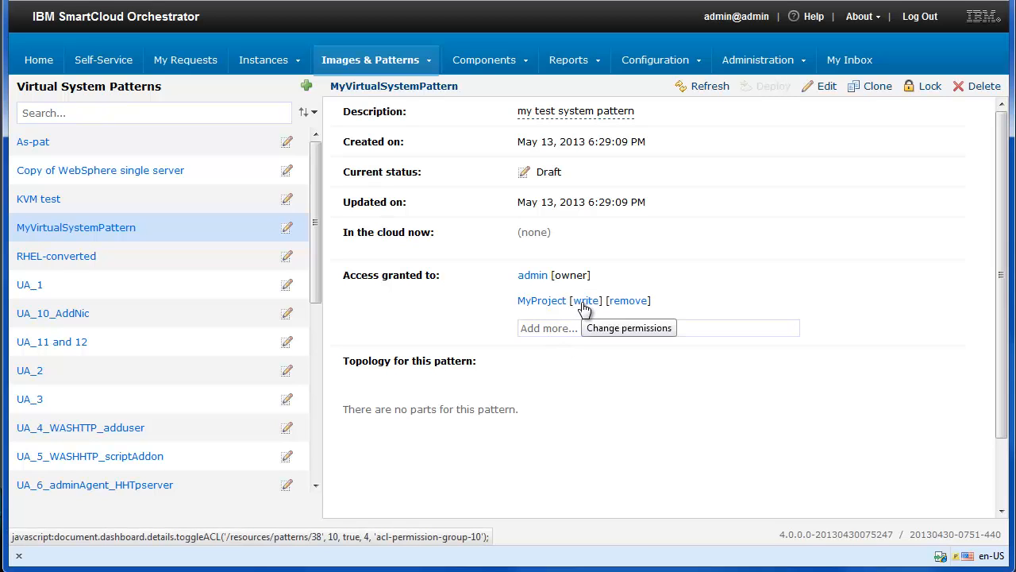
mouse_move(736, 201)
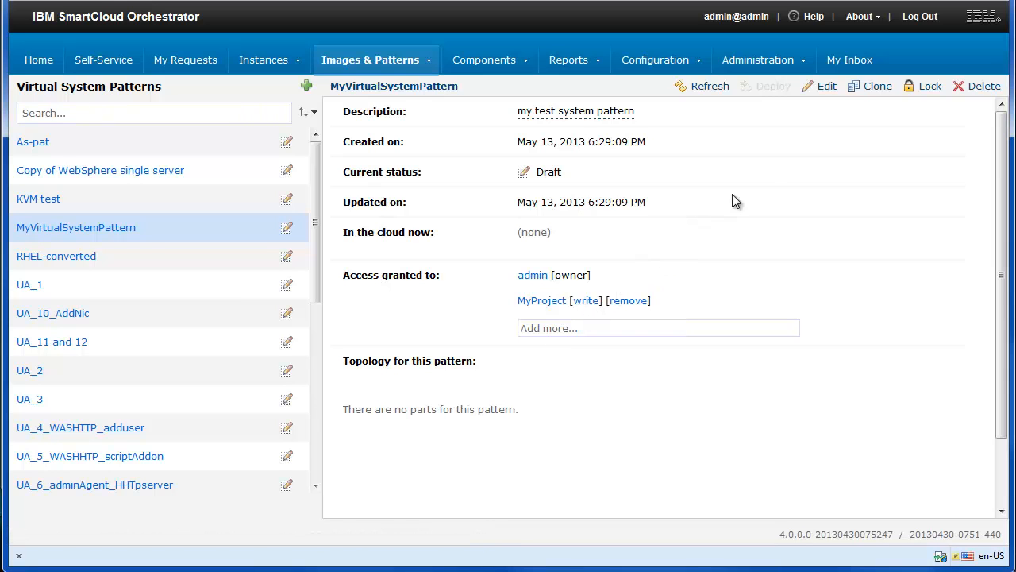
mouse_move(826, 86)
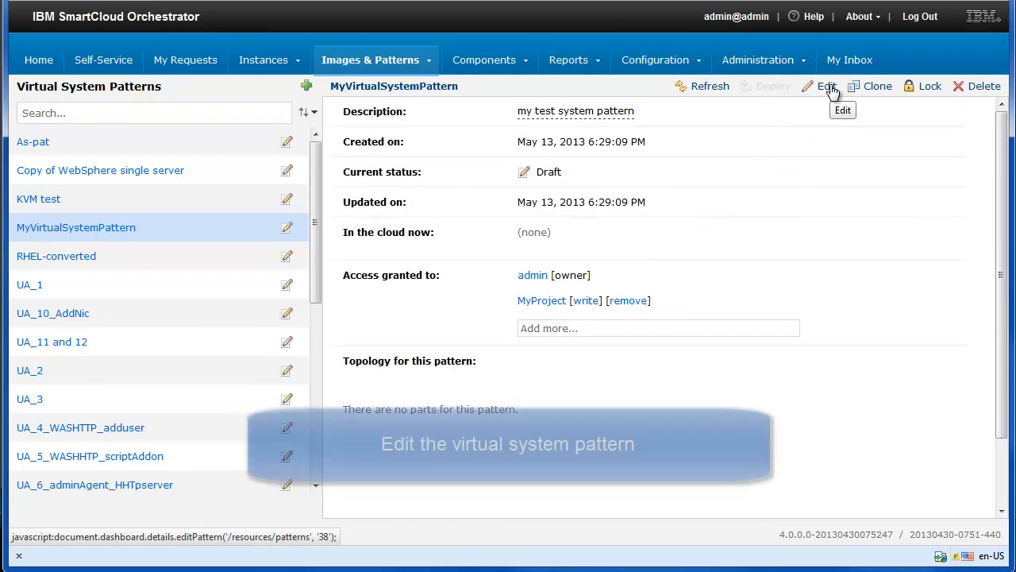
- Open MyVirtualSystemPattern in the Pattern Editor and scroll the parts to RHEL-201-public
left_click(827, 85)
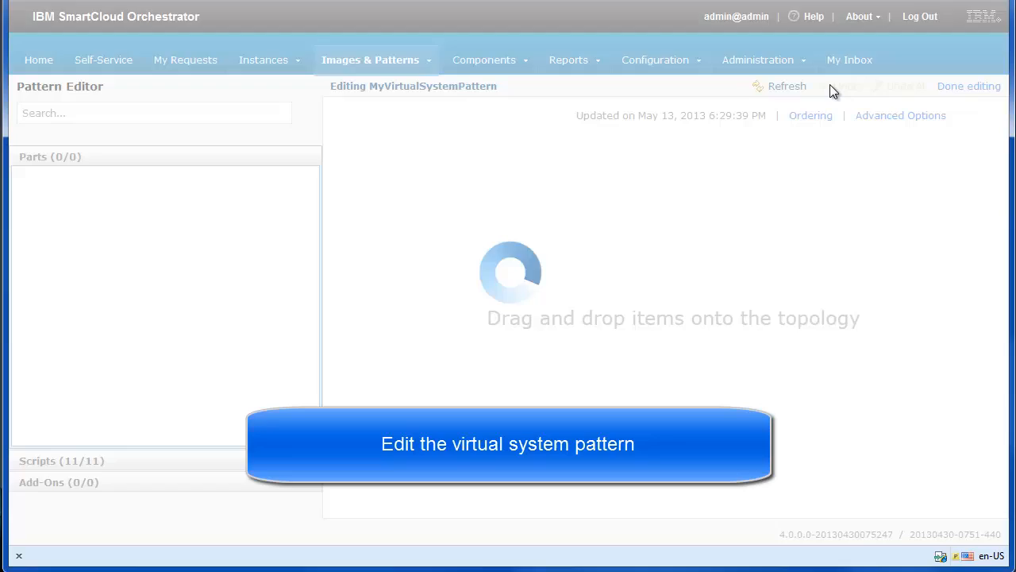
left_click(787, 86)
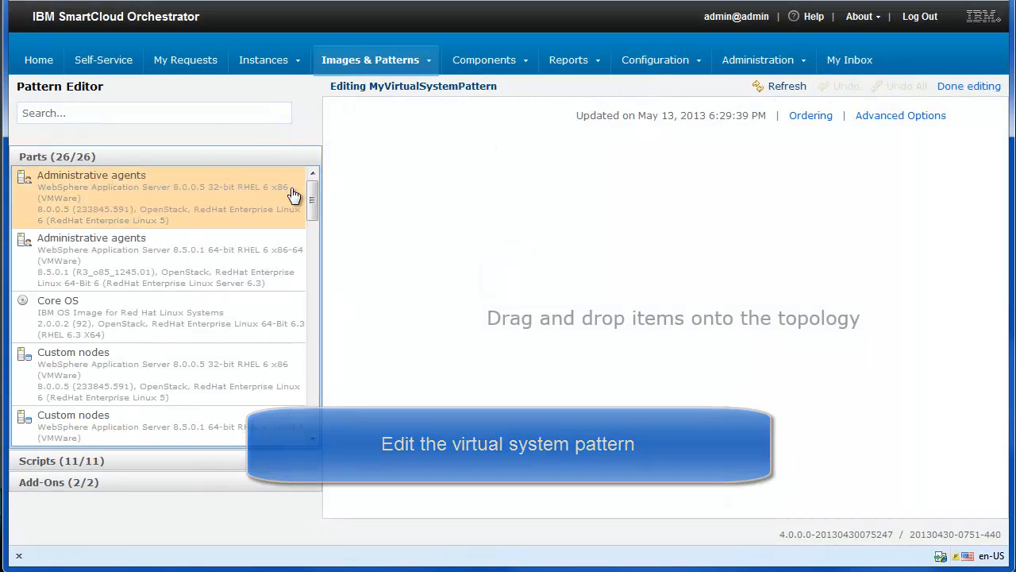
scroll("down", 3)
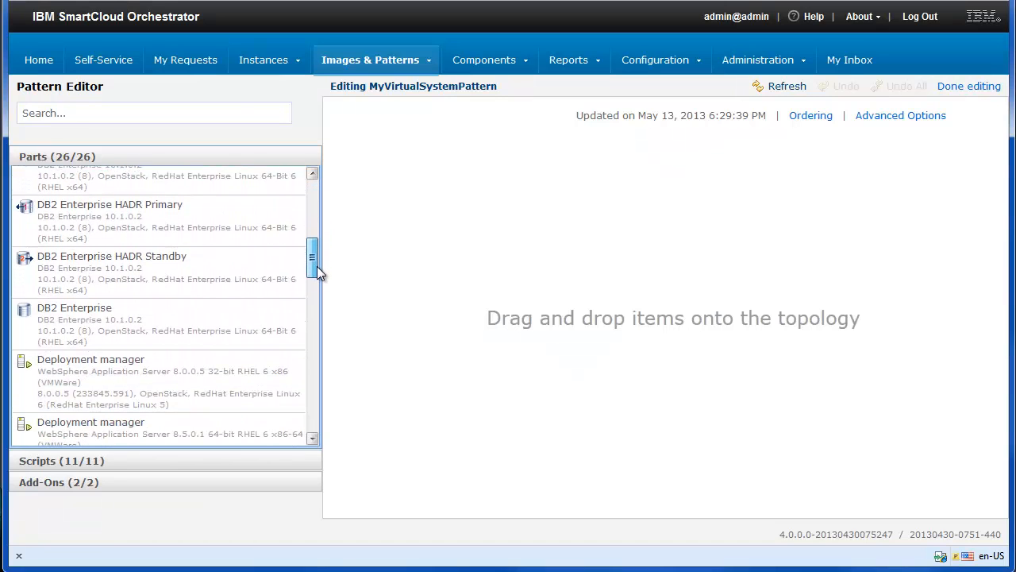
scroll("down", 3)
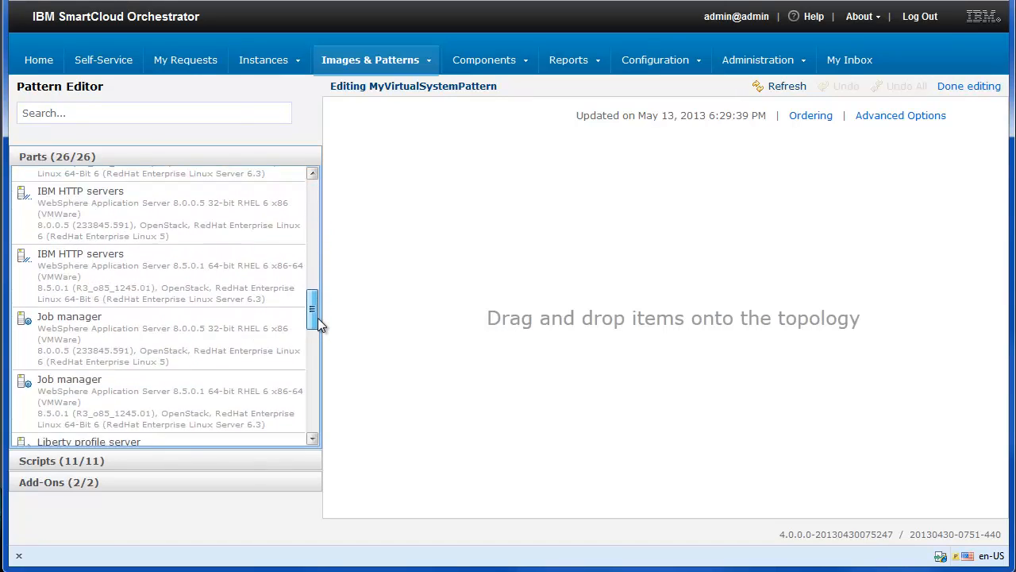
scroll("down", 3)
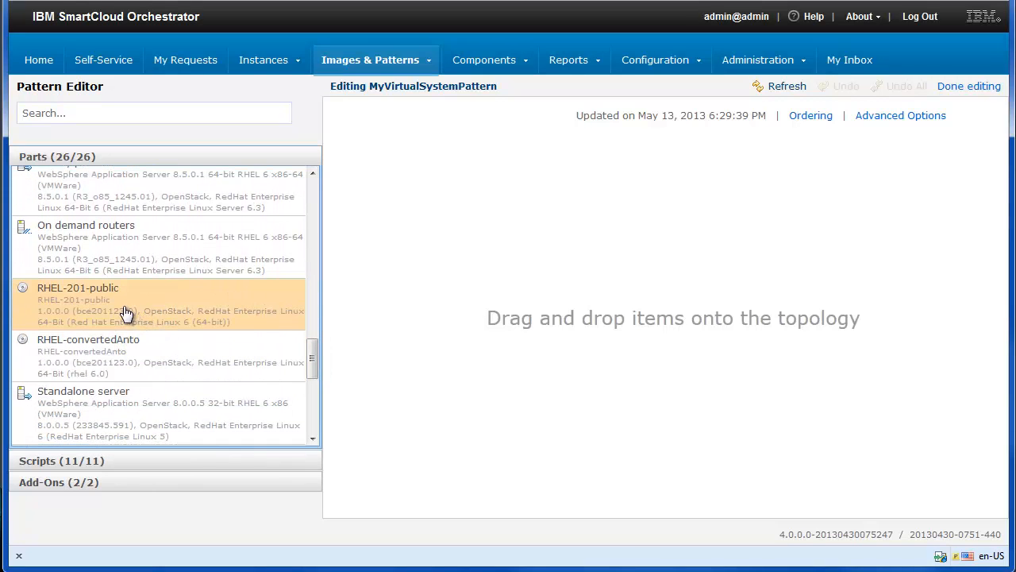
- Add the RHEL-201-public part to the topology and finish editing the pattern
left_click_drag(127, 306, 484, 333)
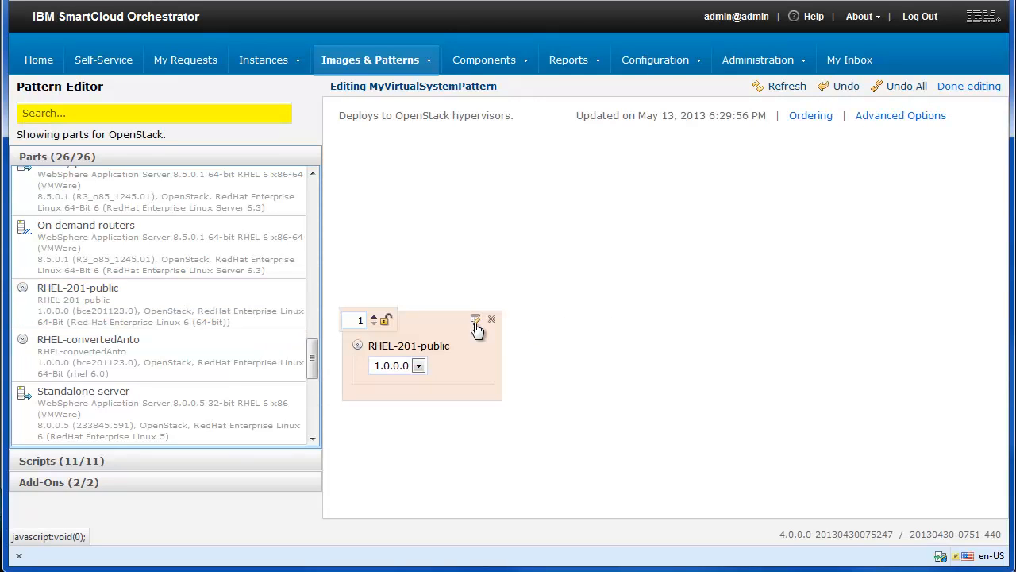
mouse_move(625, 284)
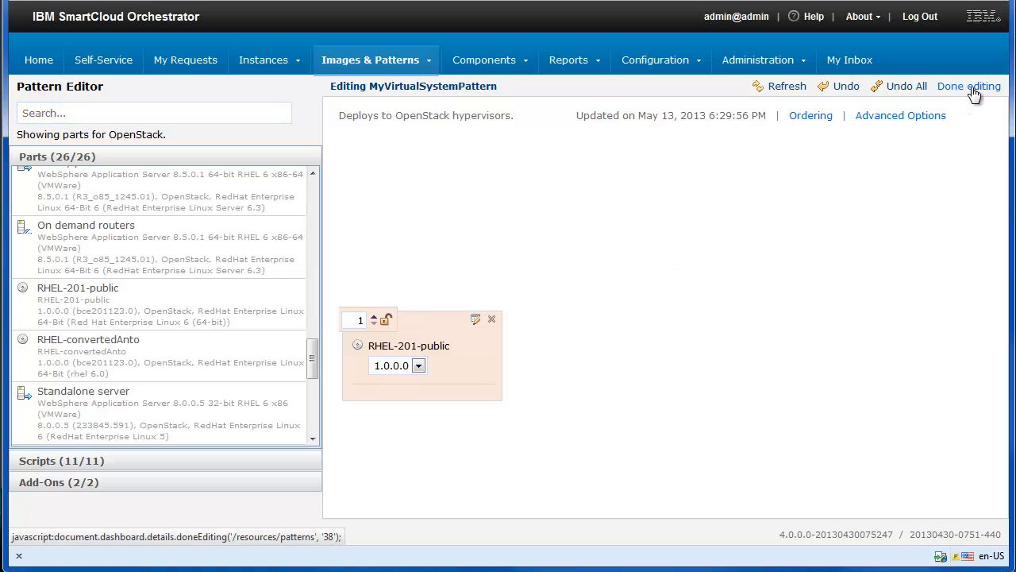
left_click(968, 86)
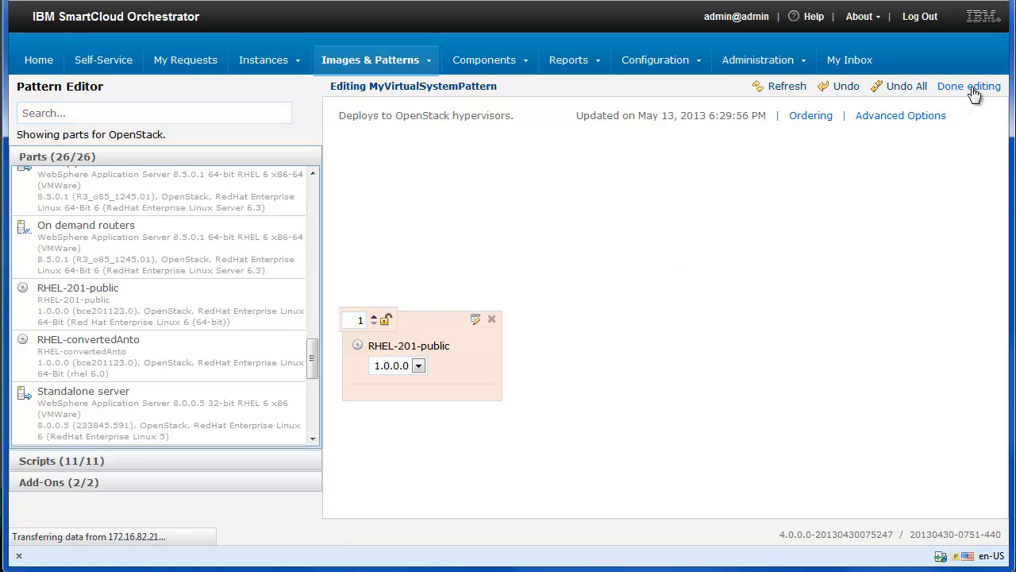
left_click(969, 85)
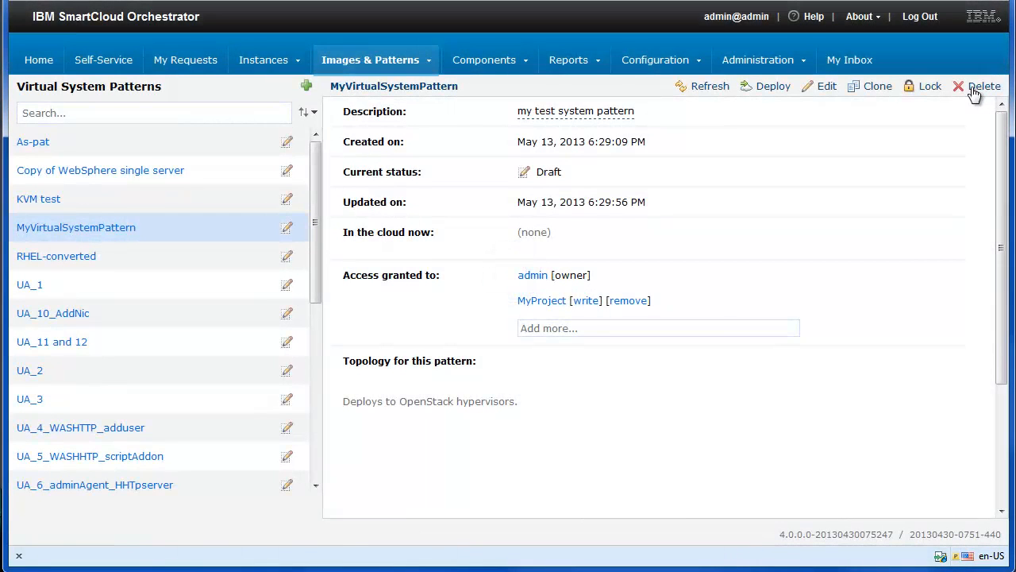
mouse_move(985, 86)
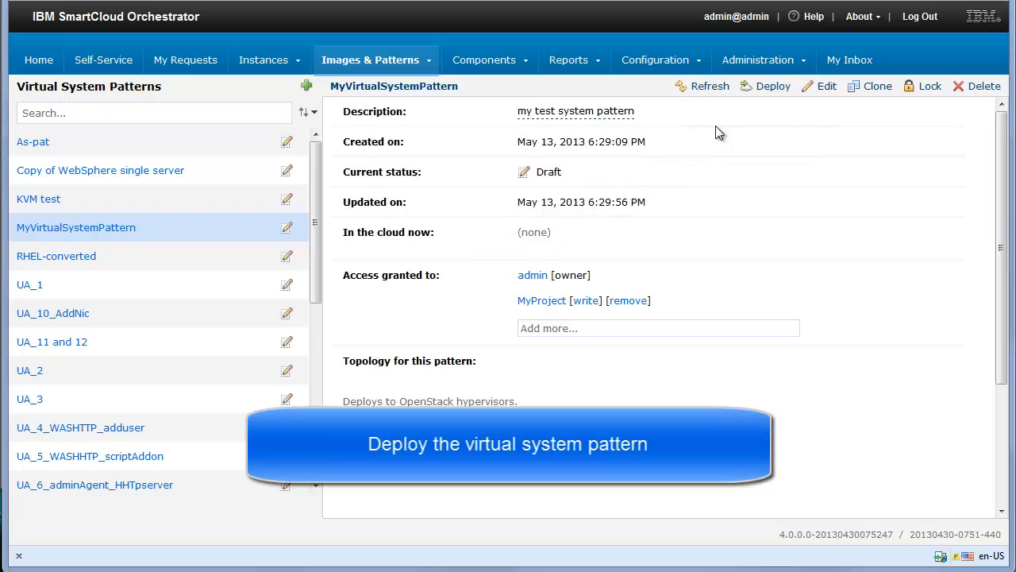
mouse_move(773, 85)
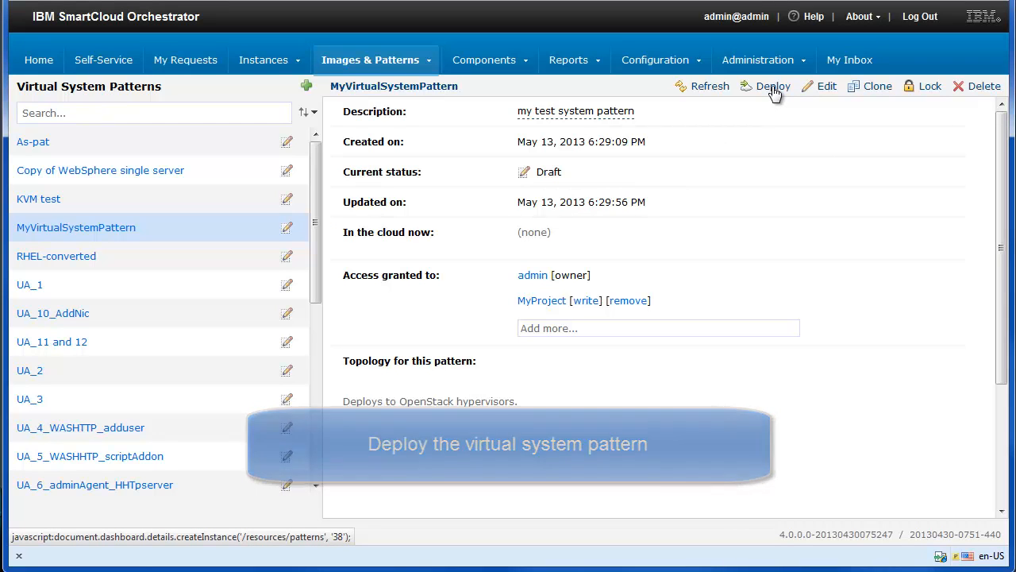
- Start deploying the pattern and name the virtual system MyVirtualSystem
left_click(771, 86)
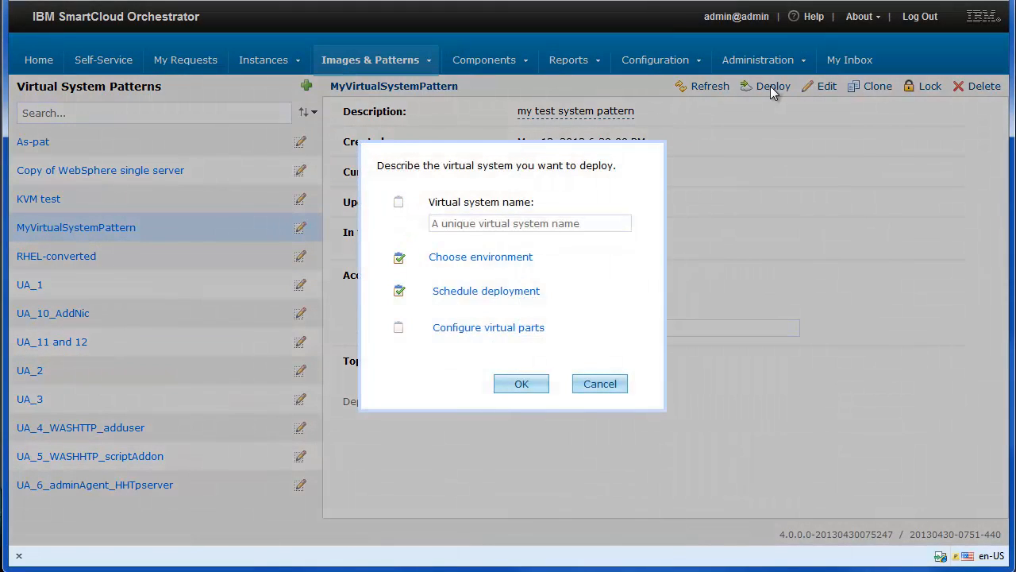
mouse_move(503, 203)
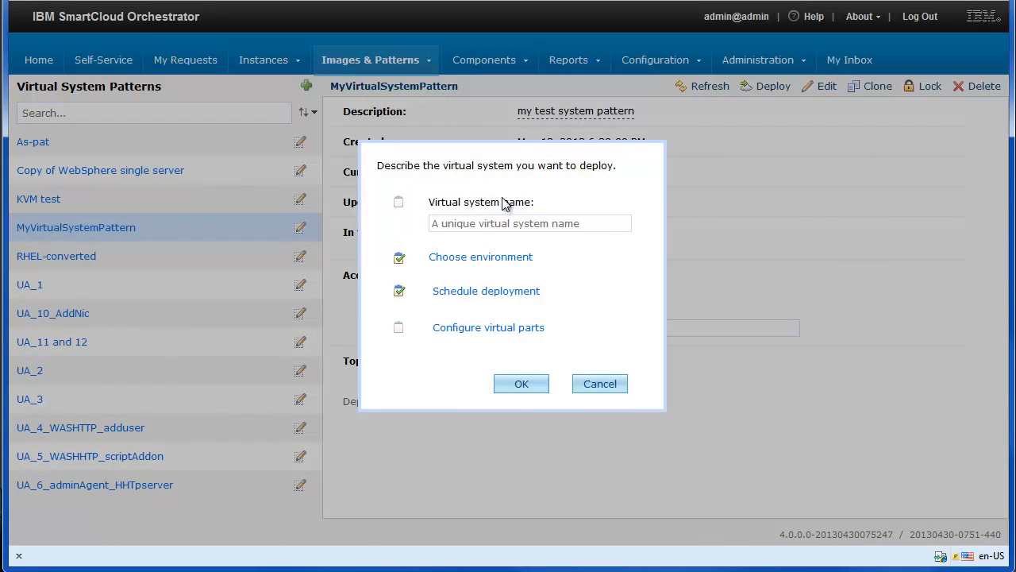
left_click(530, 223)
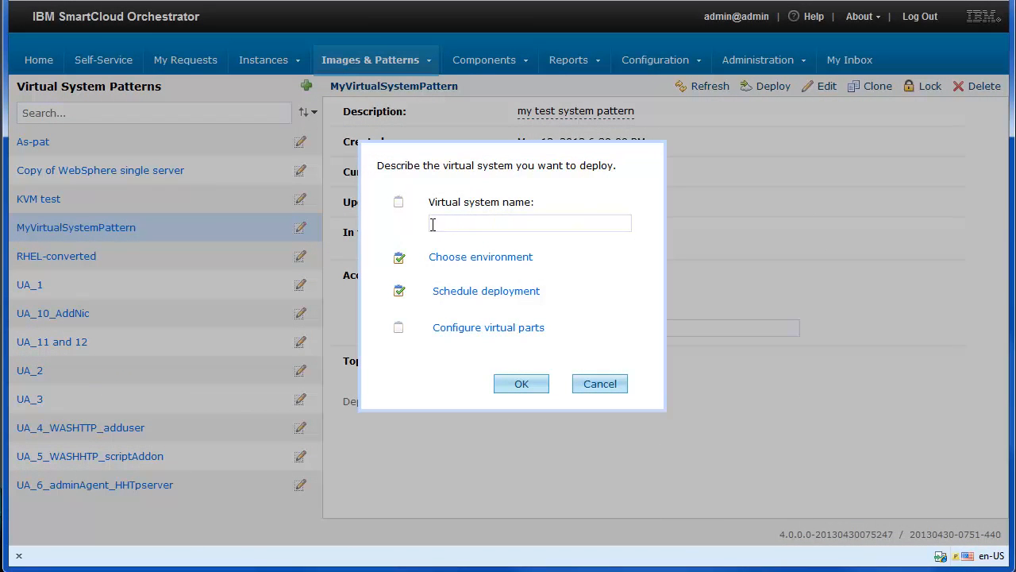
type("MyVirtualSystem")
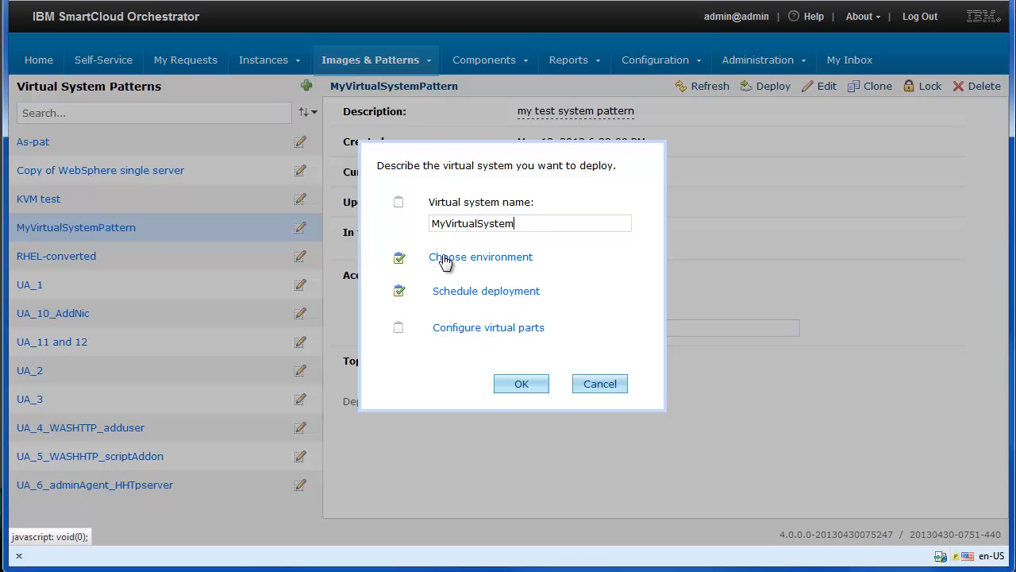
- Choose MyEnvironmentProfile and open the RHEL-201-public part's required settings
left_click(480, 257)
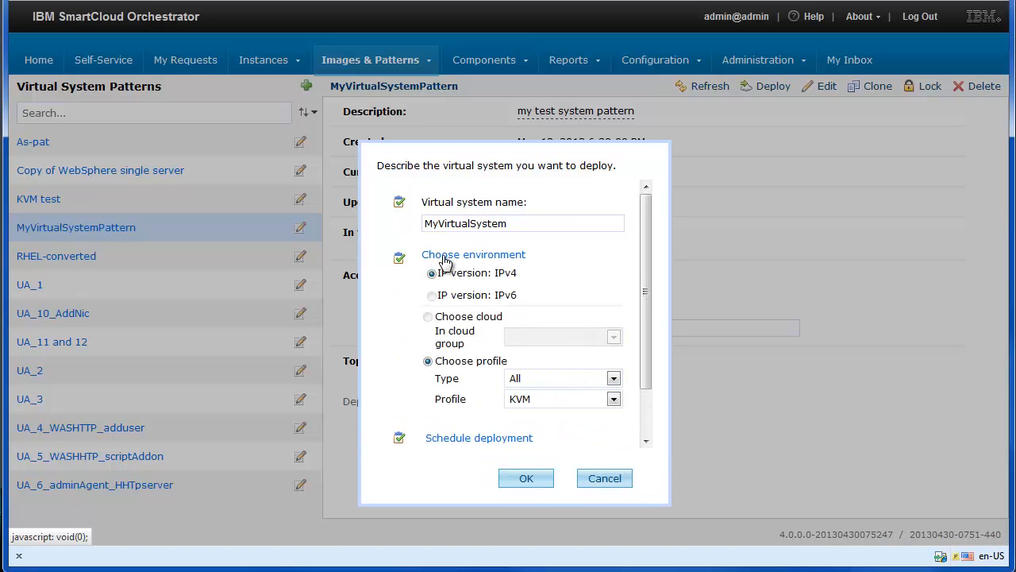
mouse_move(543, 345)
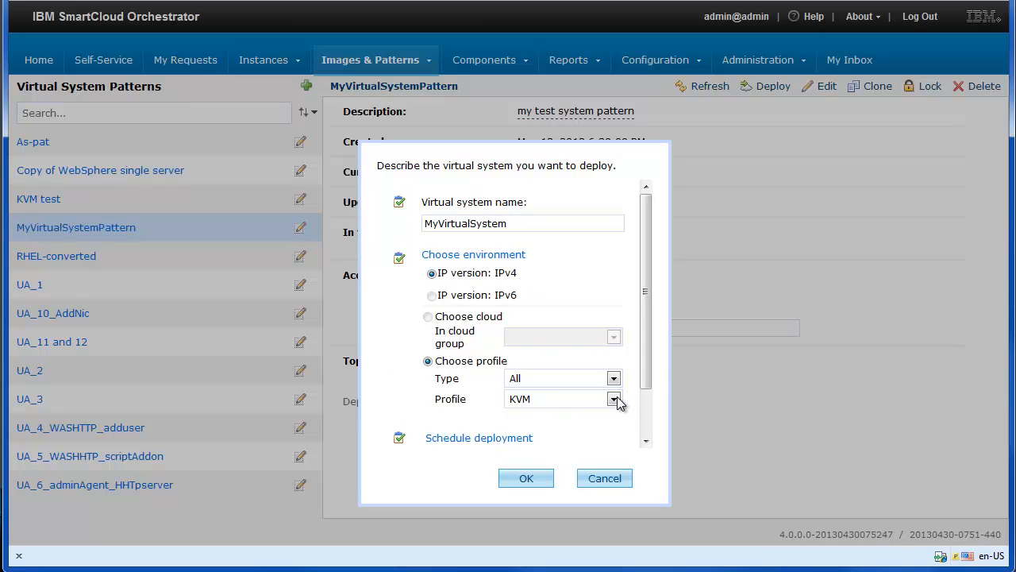
left_click(613, 398)
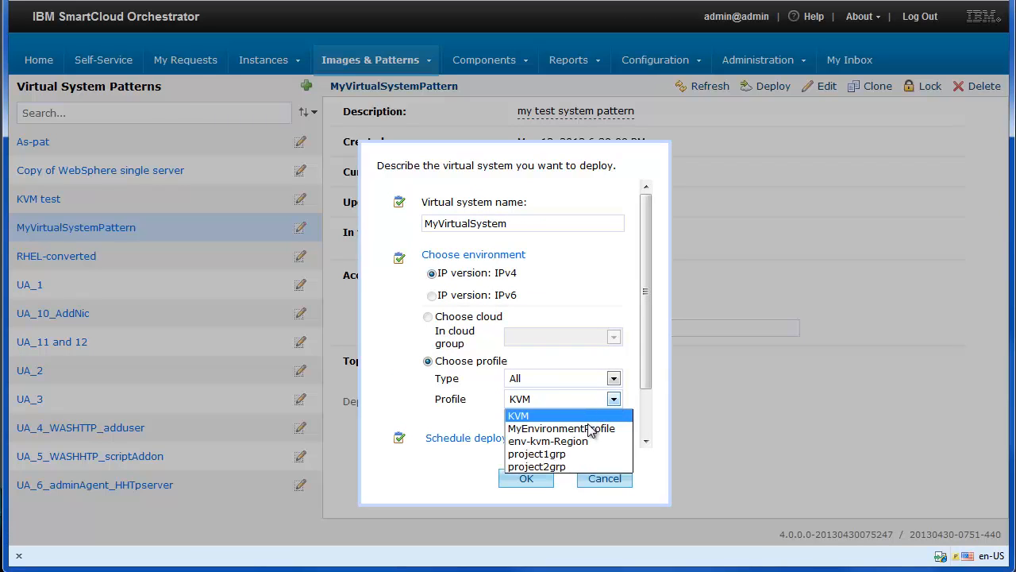
left_click(560, 428)
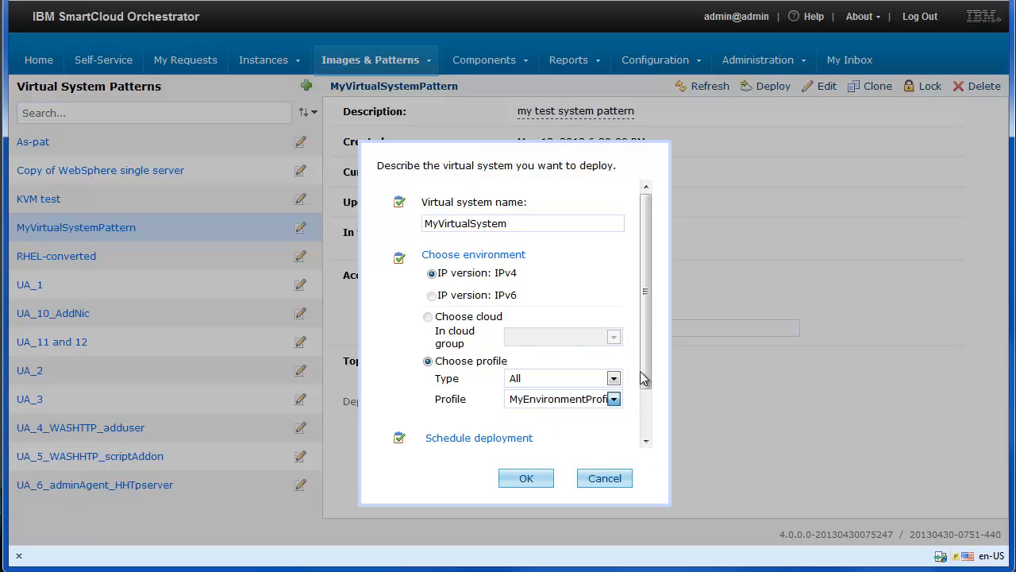
scroll("down", 3)
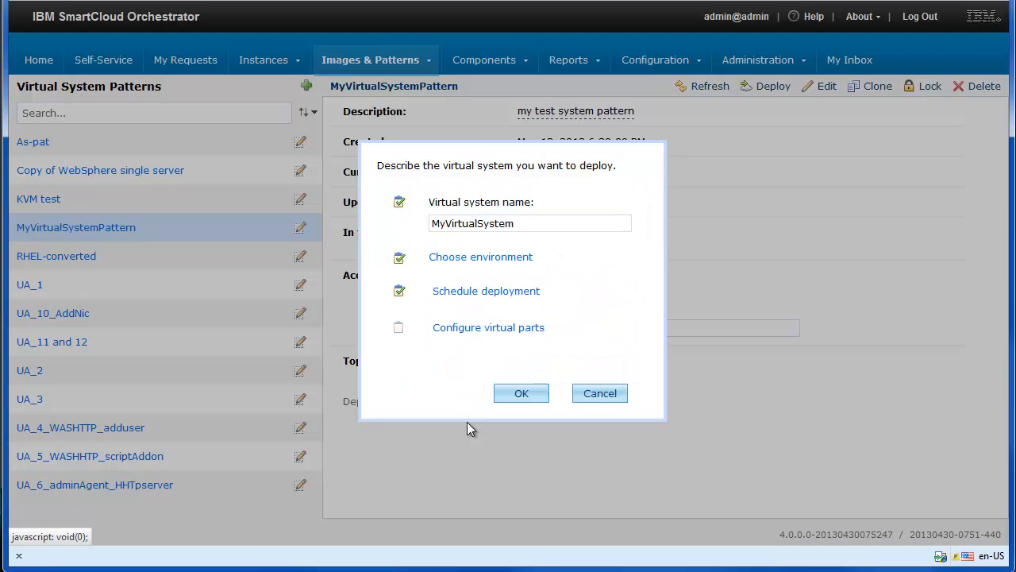
left_click(489, 328)
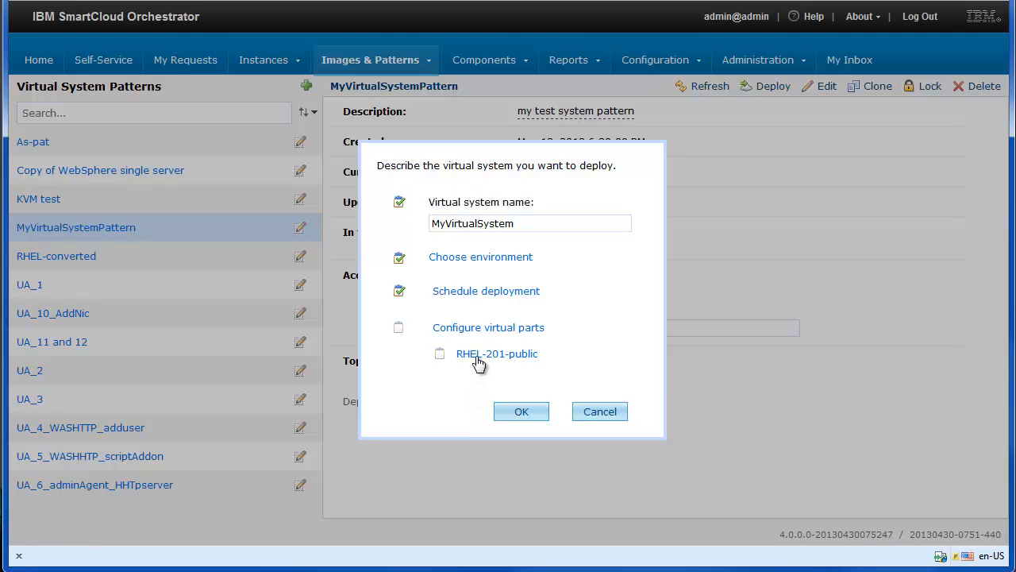
left_click(496, 353)
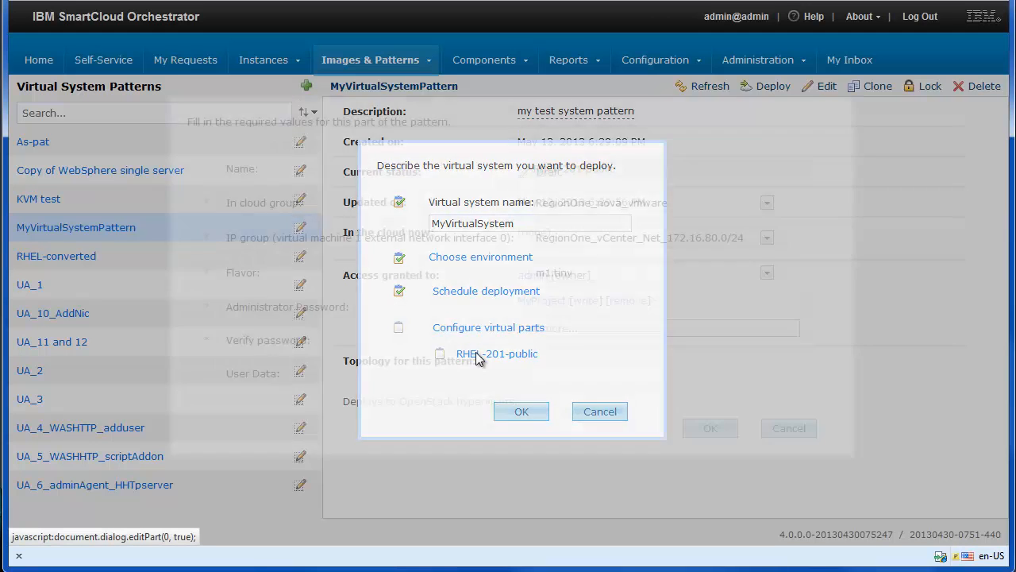
- Enter and verify the RHEL-201-public administrator password, save, and confirm the deployment
left_click(496, 354)
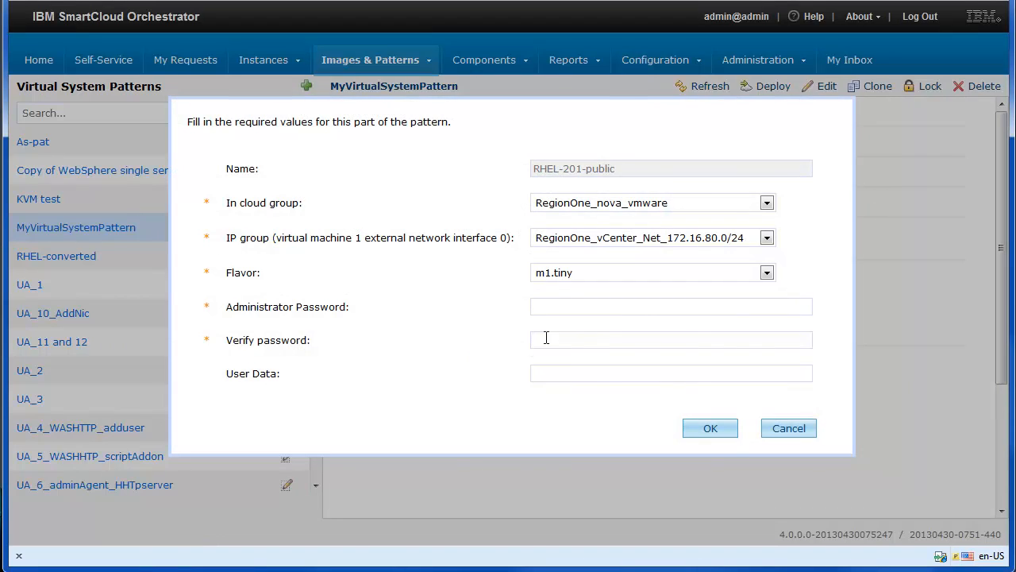
mouse_move(759, 279)
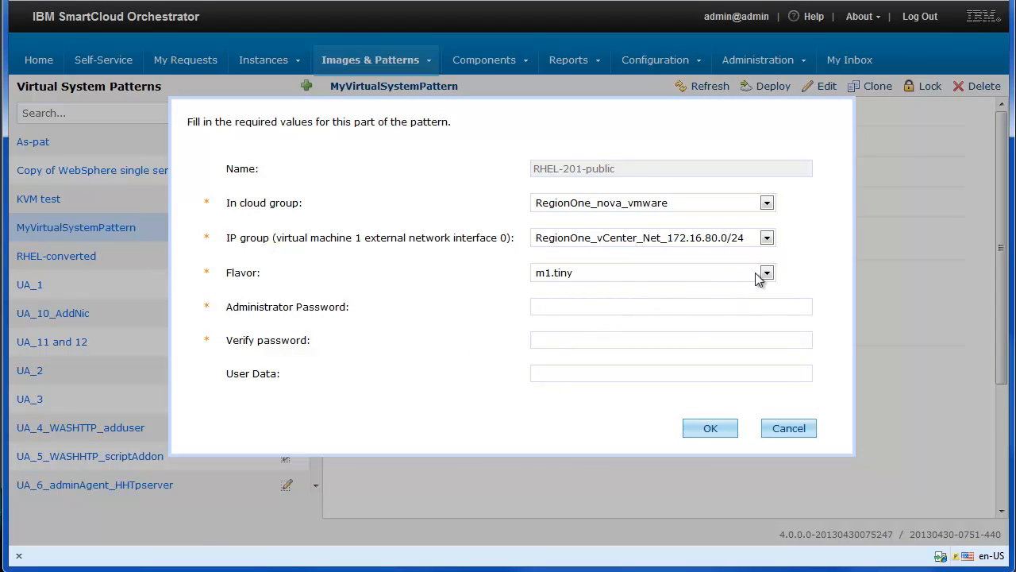
left_click(765, 272)
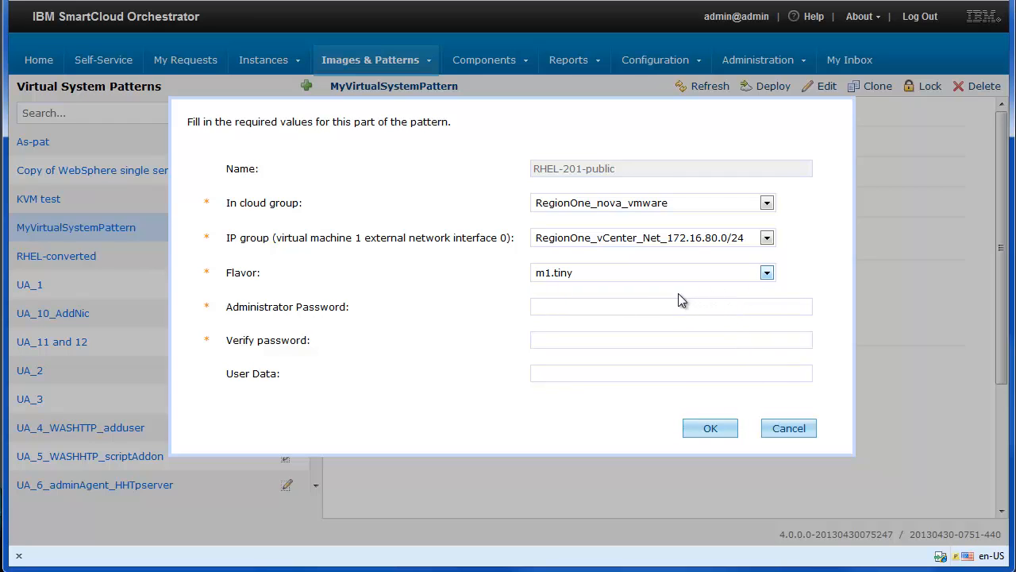
type("•")
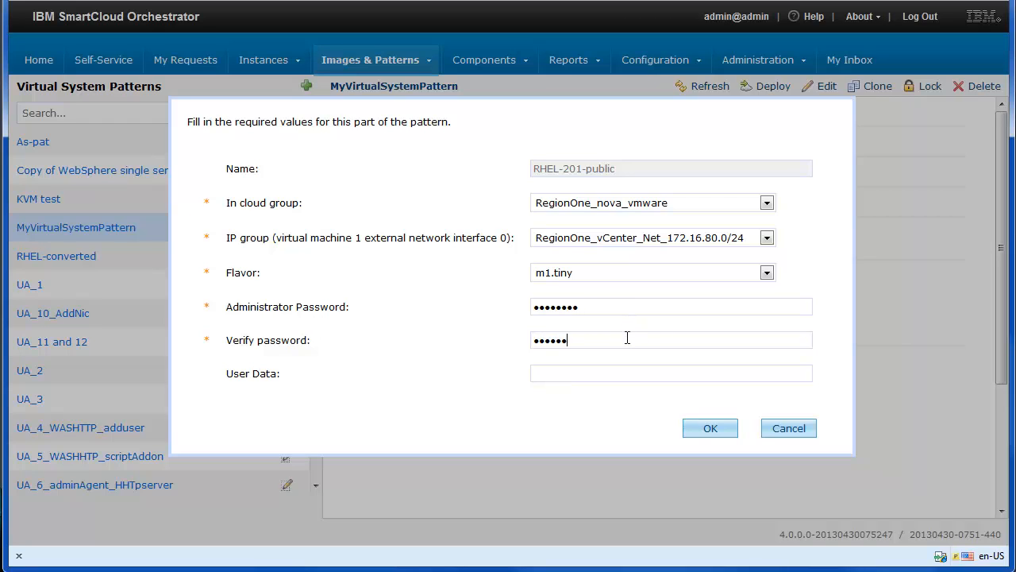
type("••")
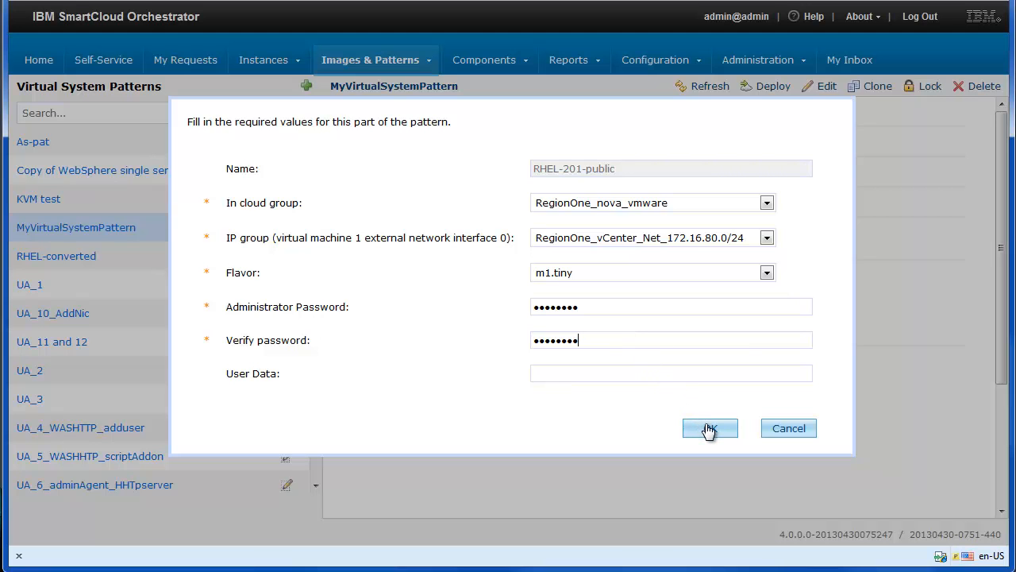
left_click(709, 428)
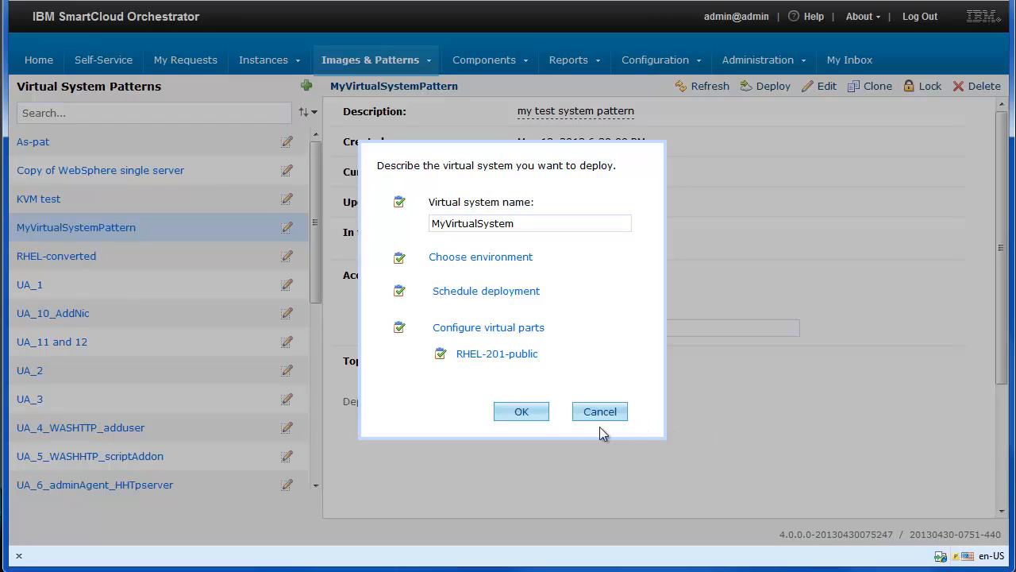
left_click(522, 412)
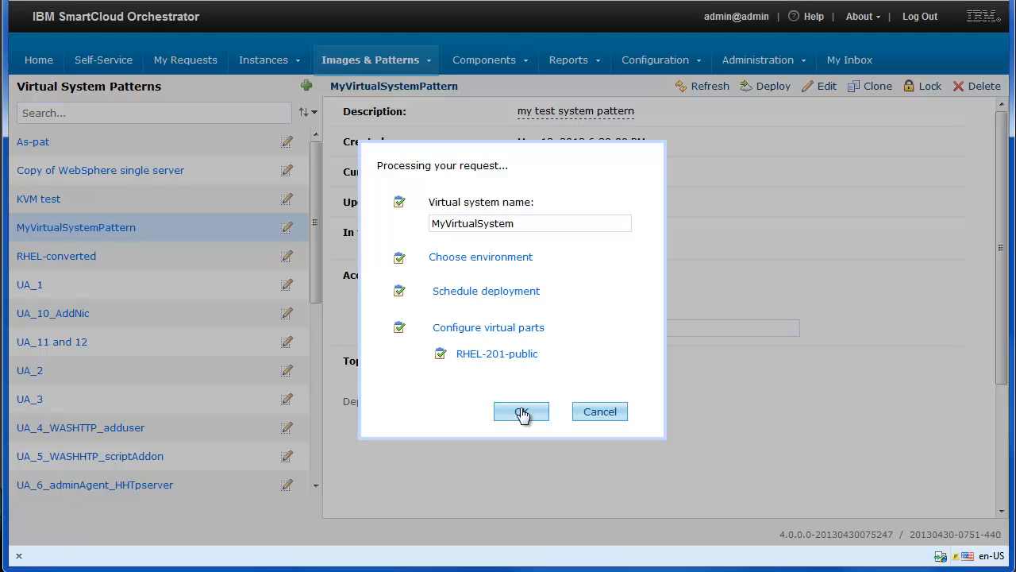
left_click(521, 411)
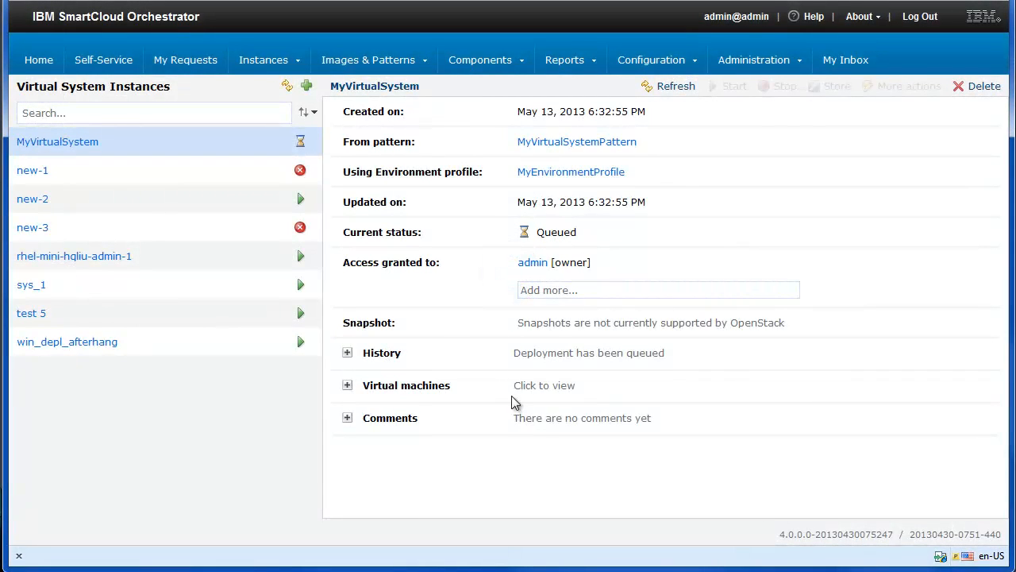
mouse_move(277, 101)
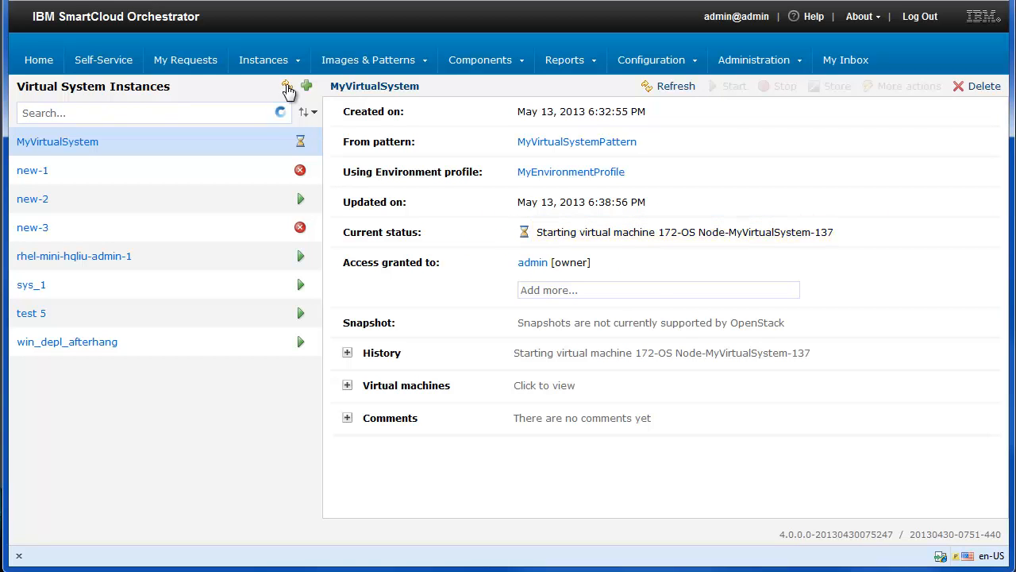
- Refresh the instance until MyVirtualSystem reads 'The virtual system has been deployed'
left_click(676, 86)
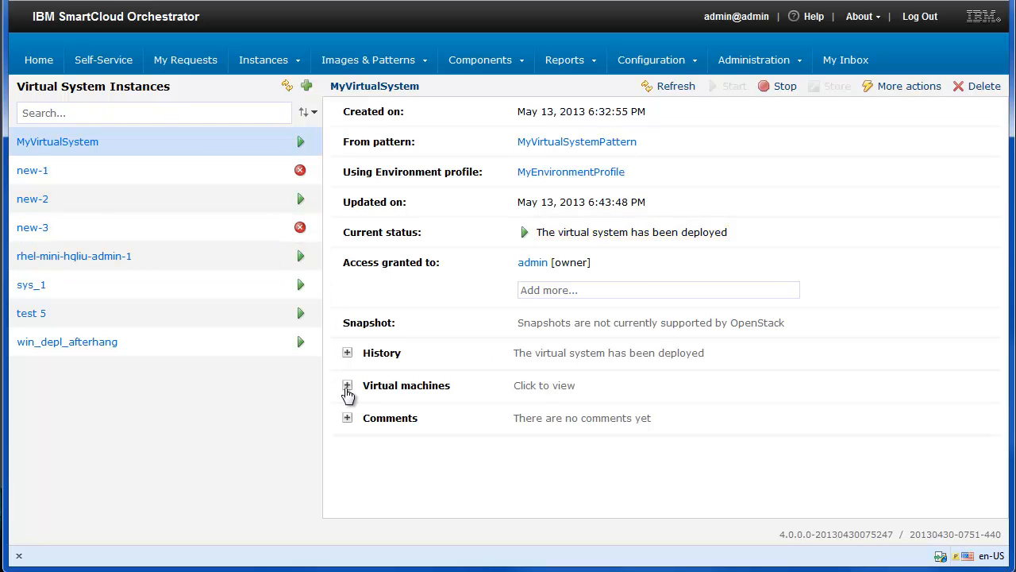
- Expand Virtual machines to show the started machine 172-OS Node-MyVirtualSystem-137
left_click(347, 385)
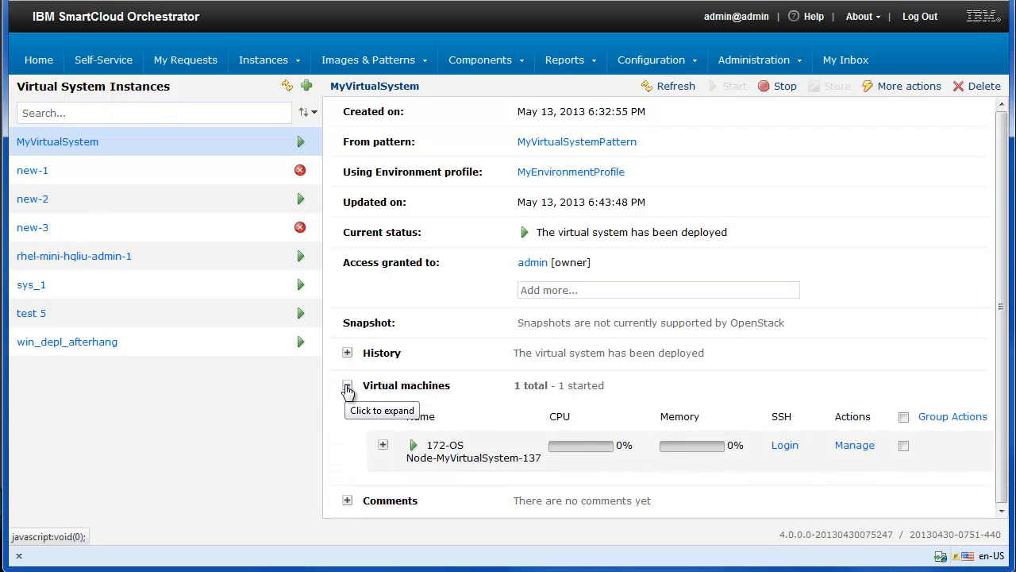
left_click(347, 385)
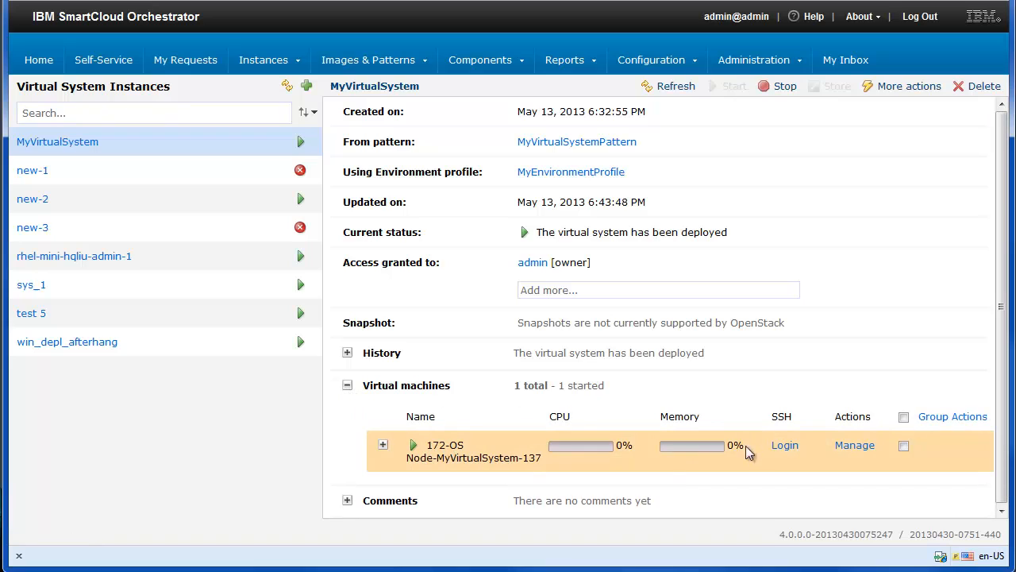
mouse_move(784, 445)
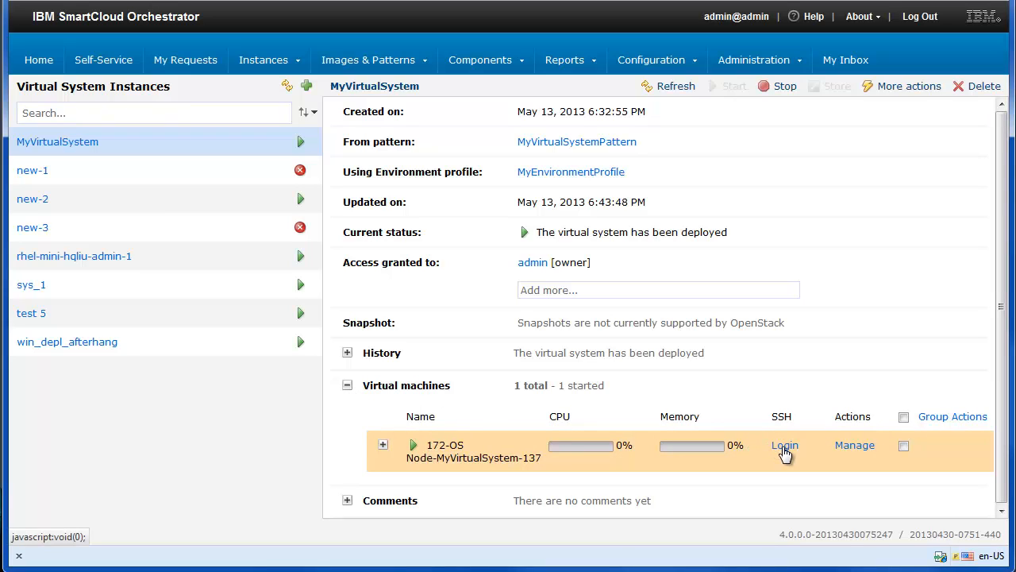